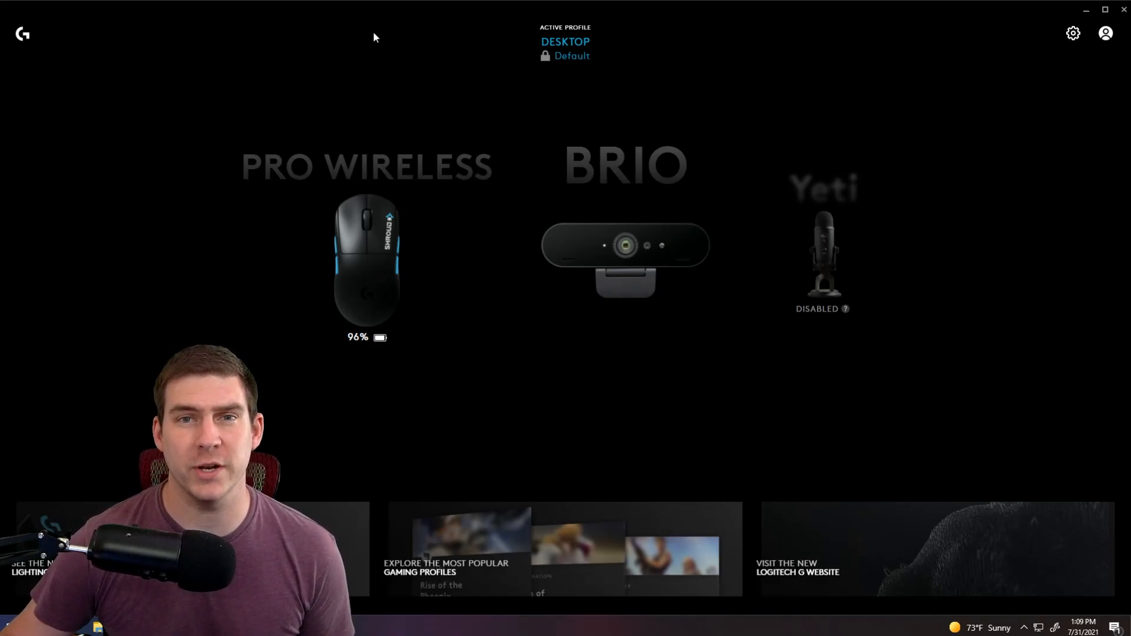
{"action": "mouse_move", "coordinate": [902, 397]}
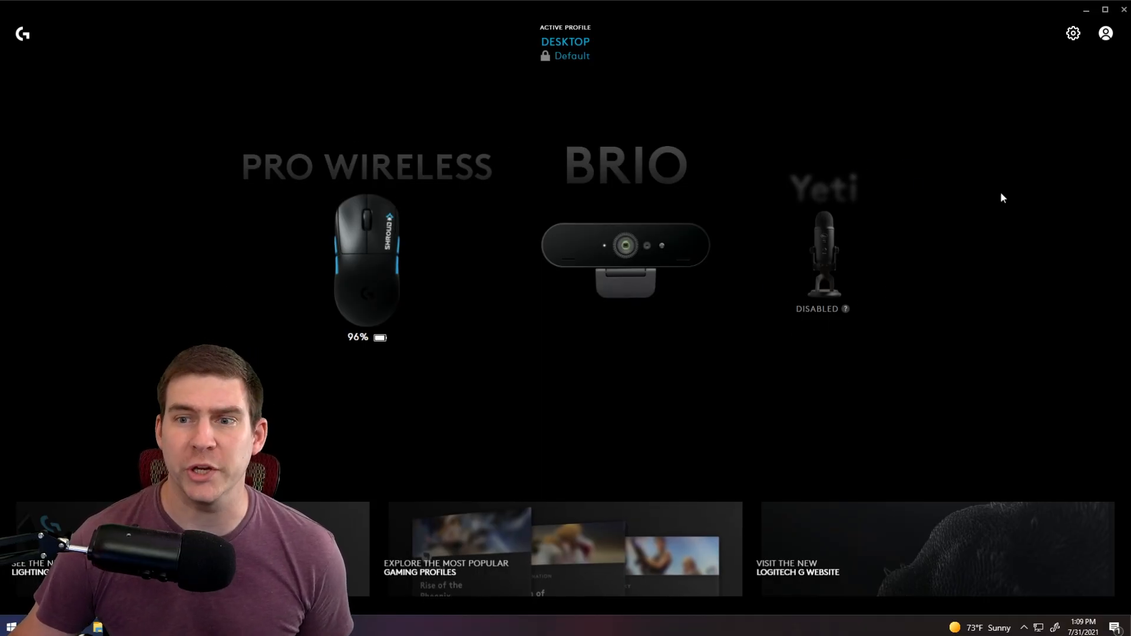
{"action": "mouse_move", "coordinate": [839, 198]}
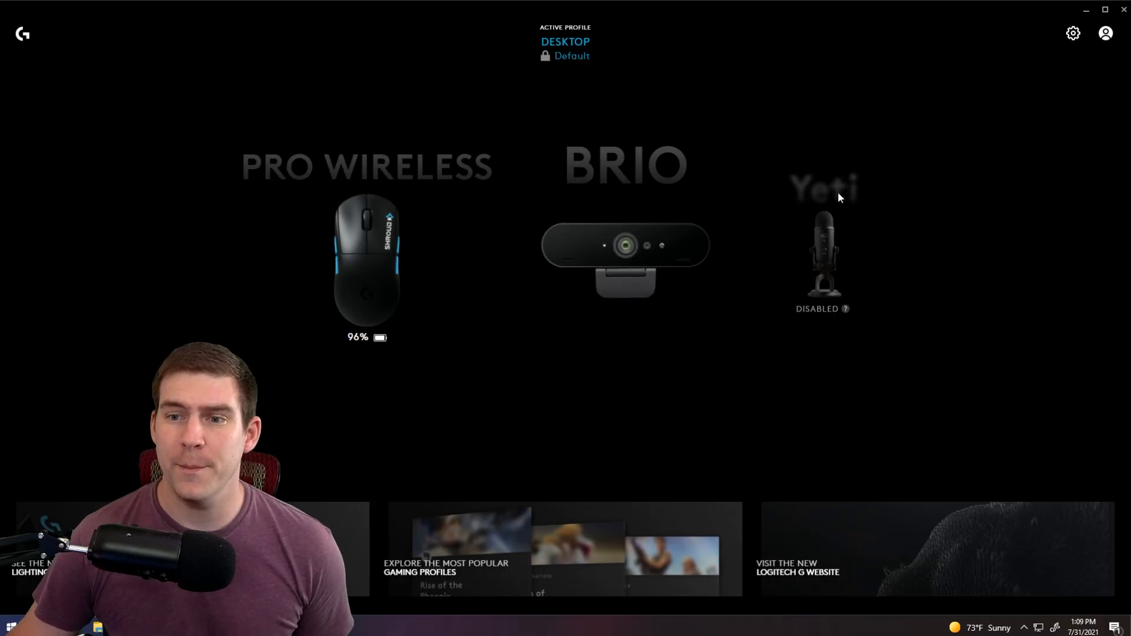
{"action": "mouse_move", "coordinate": [801, 139]}
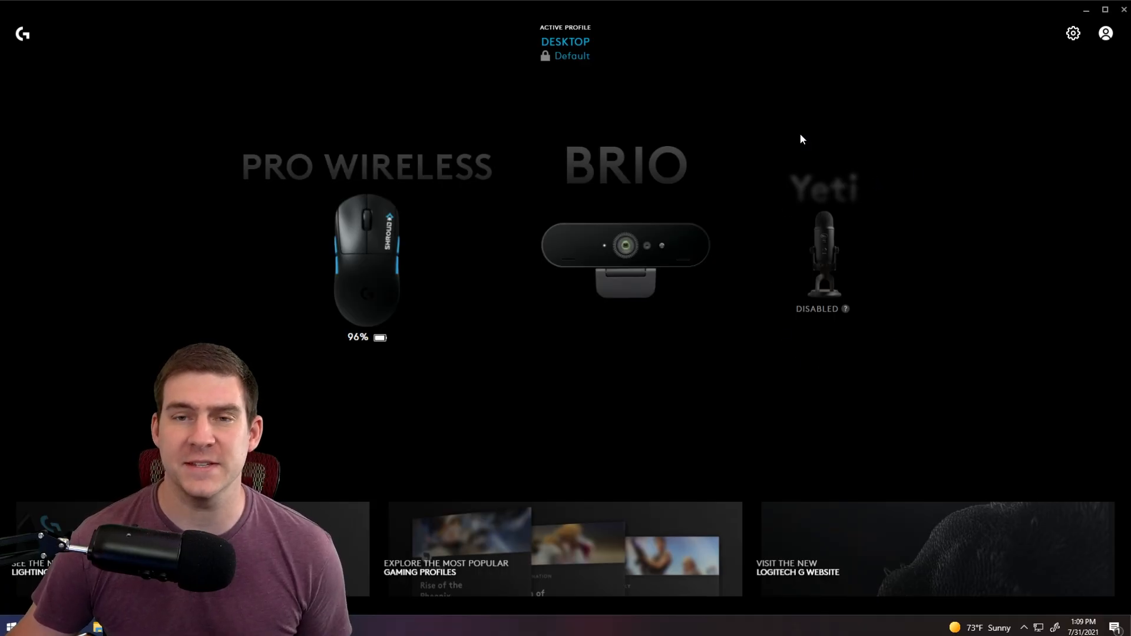
{"action": "mouse_move", "coordinate": [775, 200]}
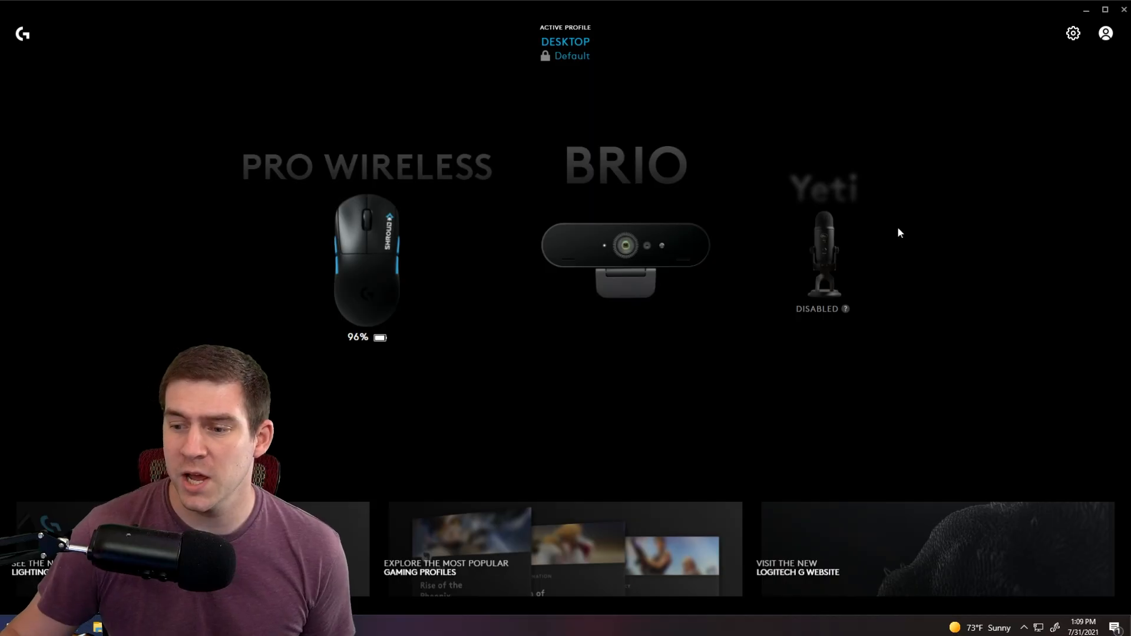
{"action": "mouse_move", "coordinate": [1027, 627]}
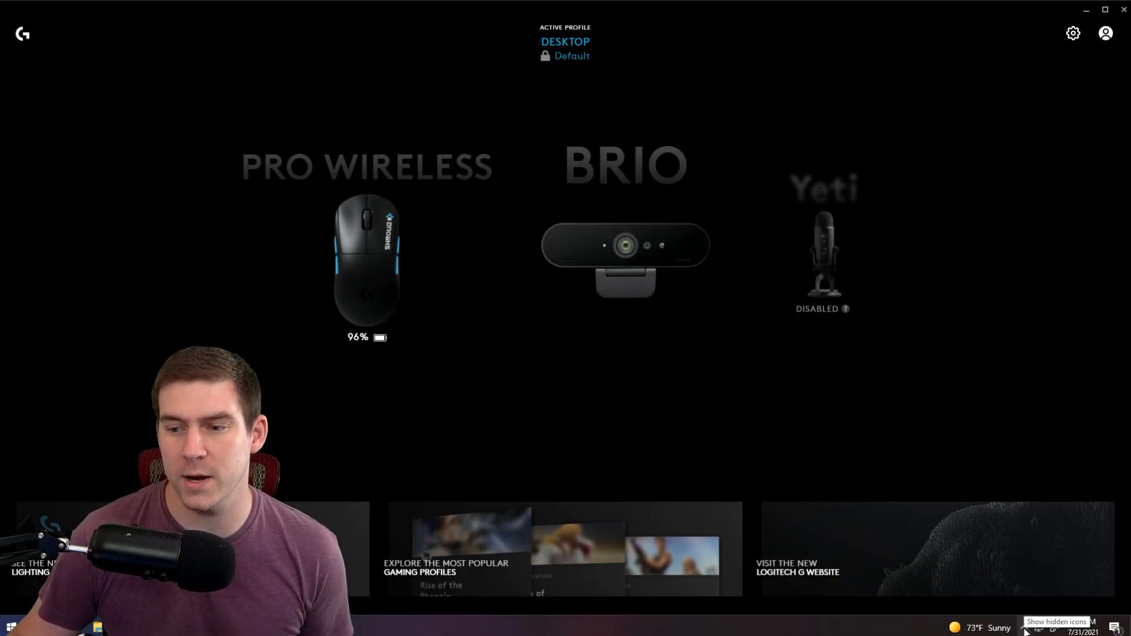
Reach Windows Sound settings from the tray speaker icon's Open Sound settings option.
{"action": "left_click", "coordinate": [1024, 628]}
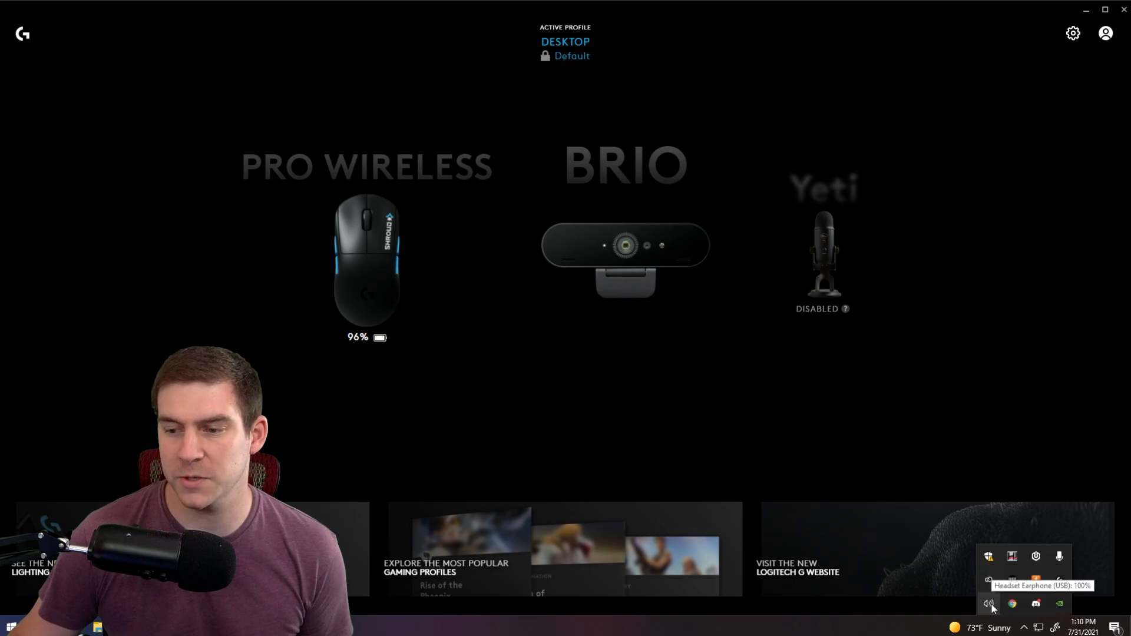
{"action": "right_click", "coordinate": [988, 603]}
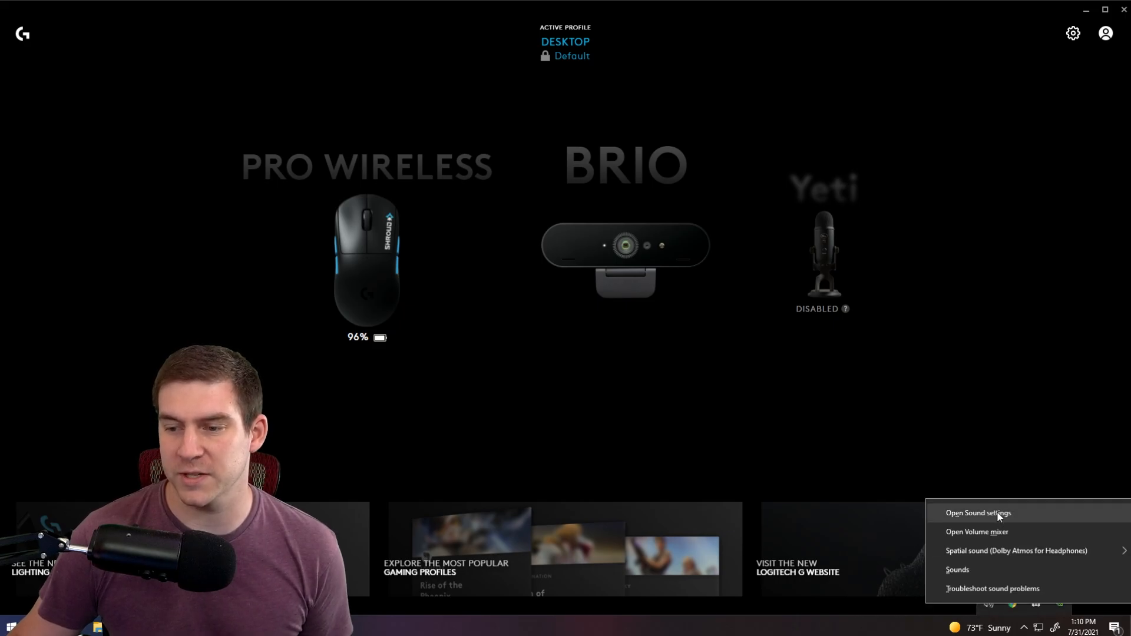
{"action": "left_click", "coordinate": [978, 513]}
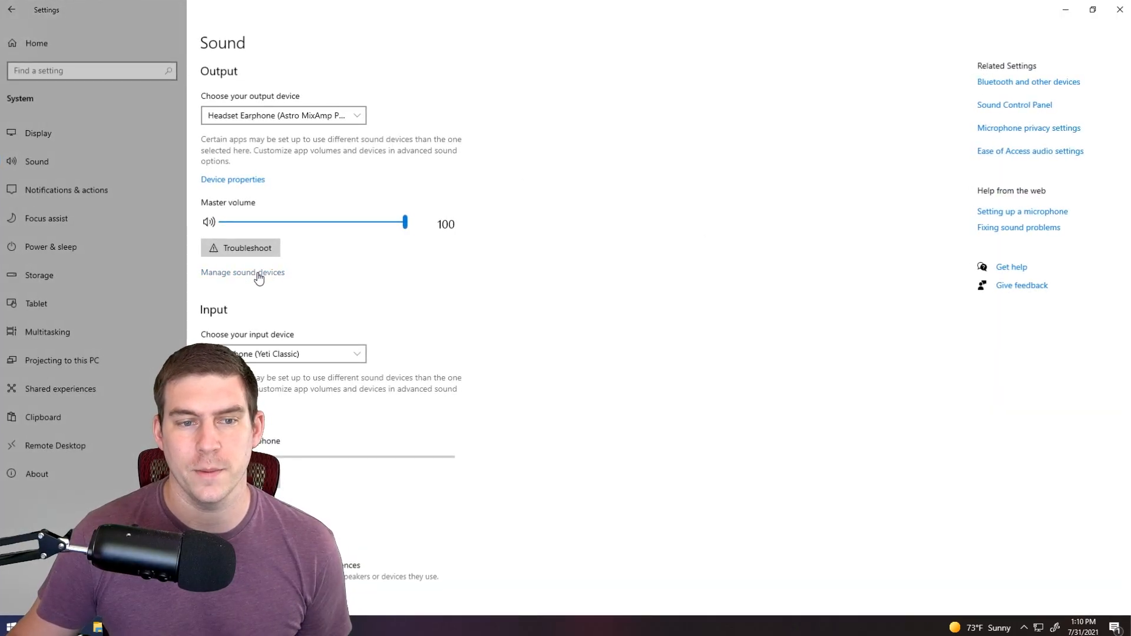
In Manage sound devices, enable the disabled Speakers (Yeti Classic) output device.
{"action": "left_click", "coordinate": [242, 272]}
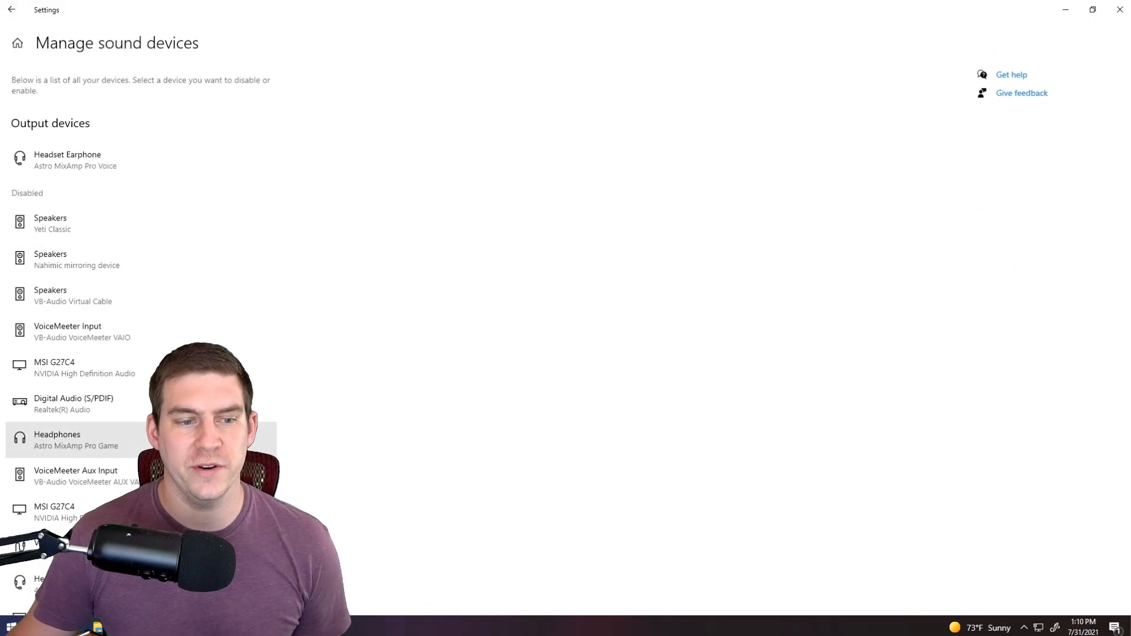
{"action": "scroll", "scroll_direction": "down", "scroll_amount": 3}
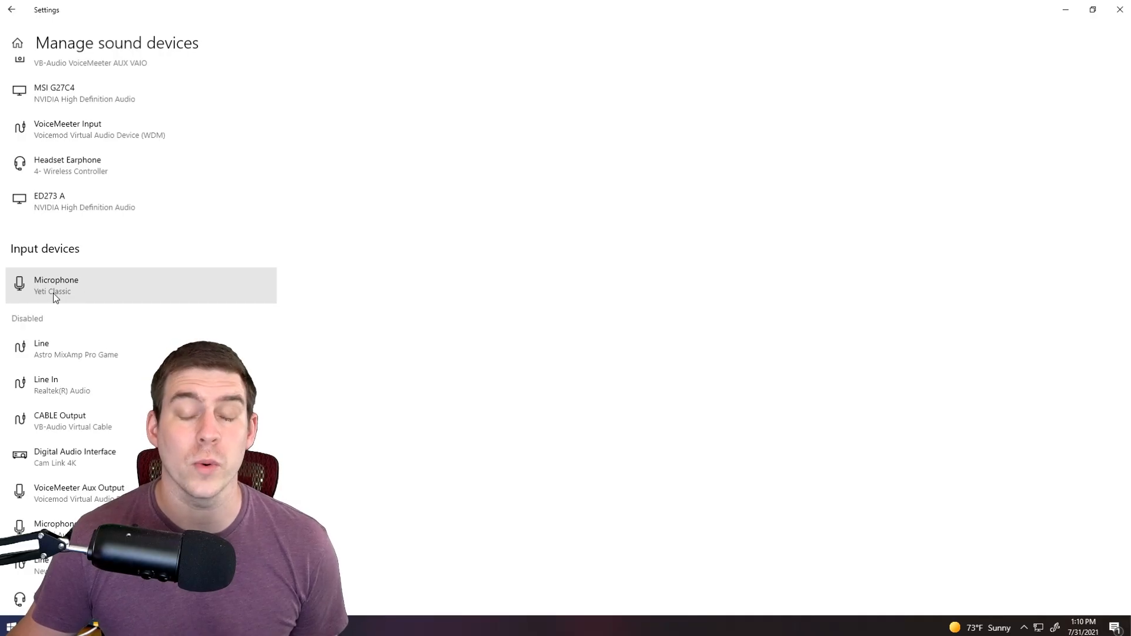
{"action": "mouse_move", "coordinate": [106, 304]}
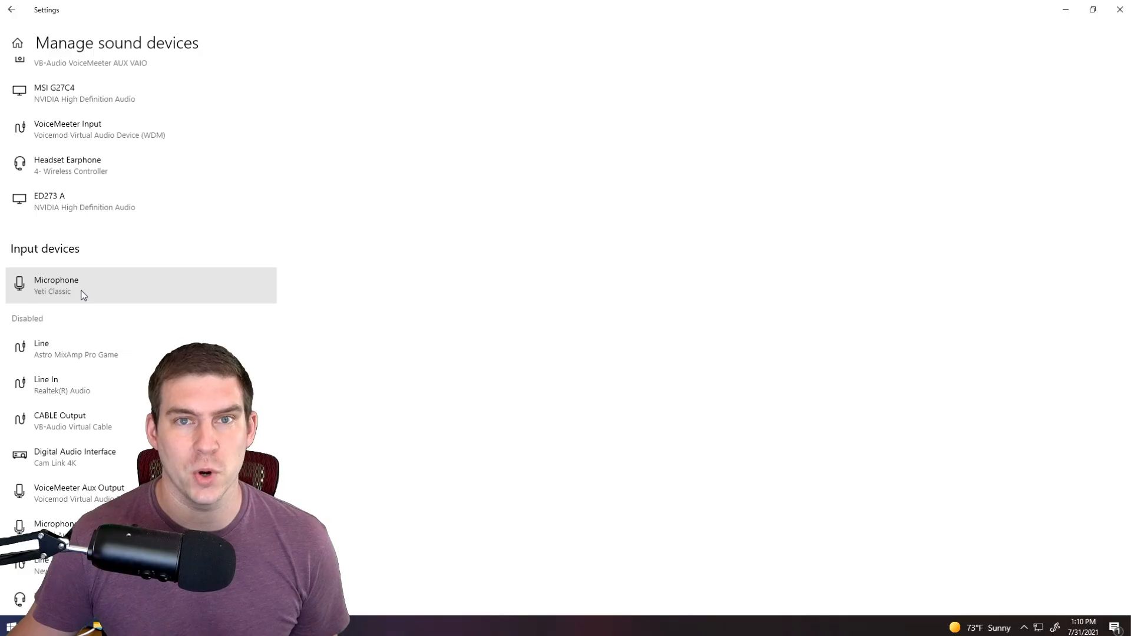
{"action": "scroll", "scroll_direction": "up", "scroll_amount": 3}
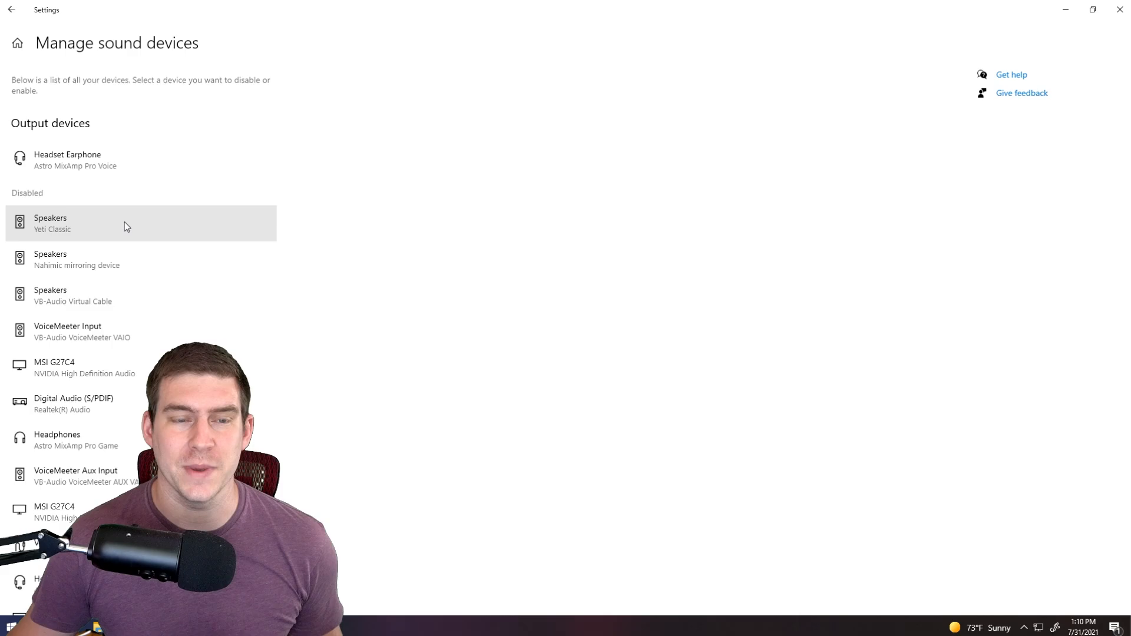
{"action": "mouse_move", "coordinate": [123, 222]}
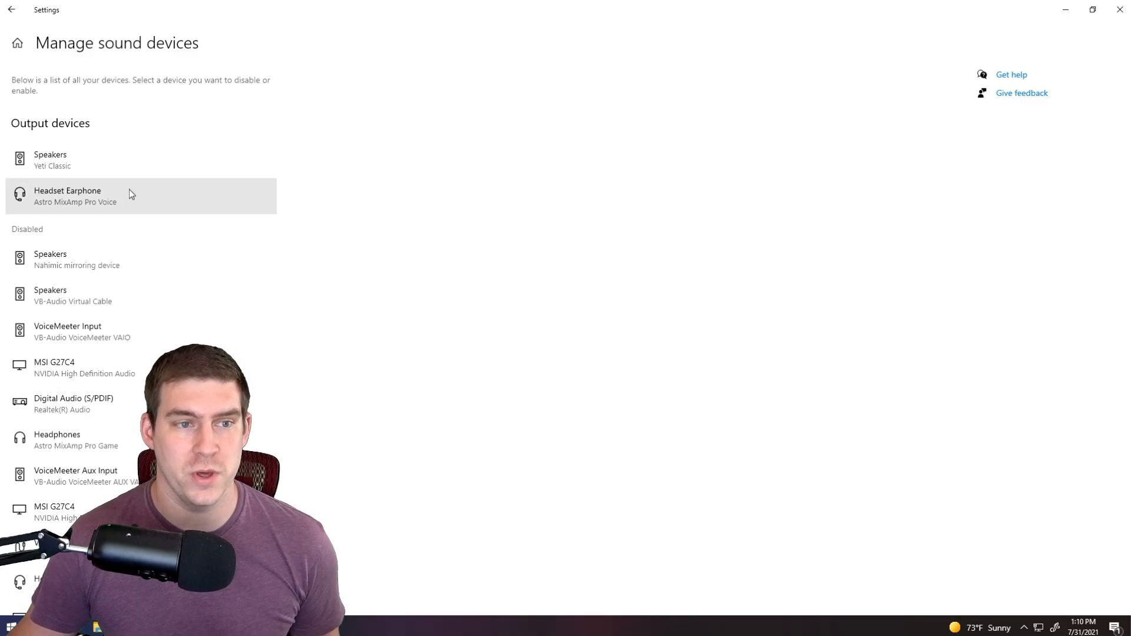
{"action": "scroll", "scroll_direction": "down", "scroll_amount": 3}
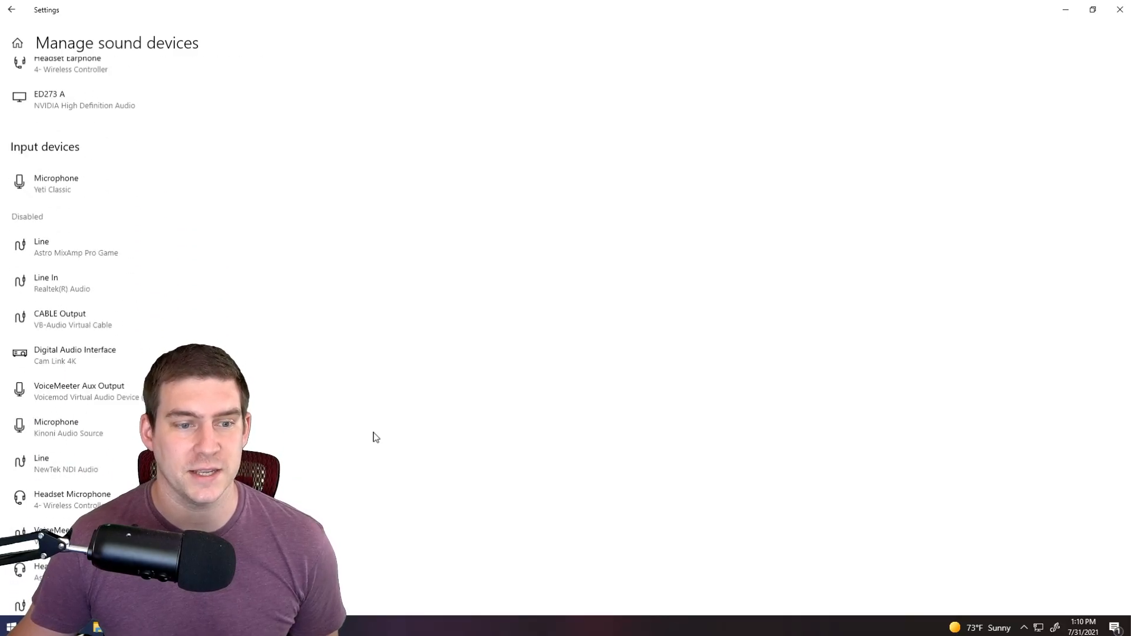
{"action": "scroll", "scroll_direction": "up", "scroll_amount": 3}
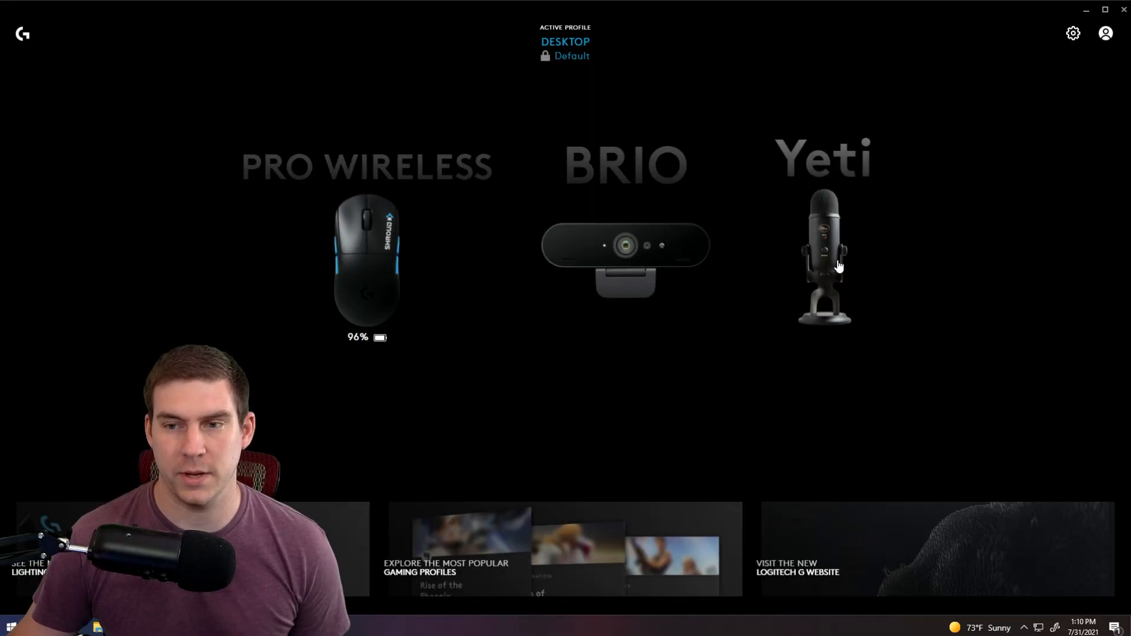
Enter the Yeti microphone page and record a six-second mic test sample.
{"action": "left_click", "coordinate": [823, 259]}
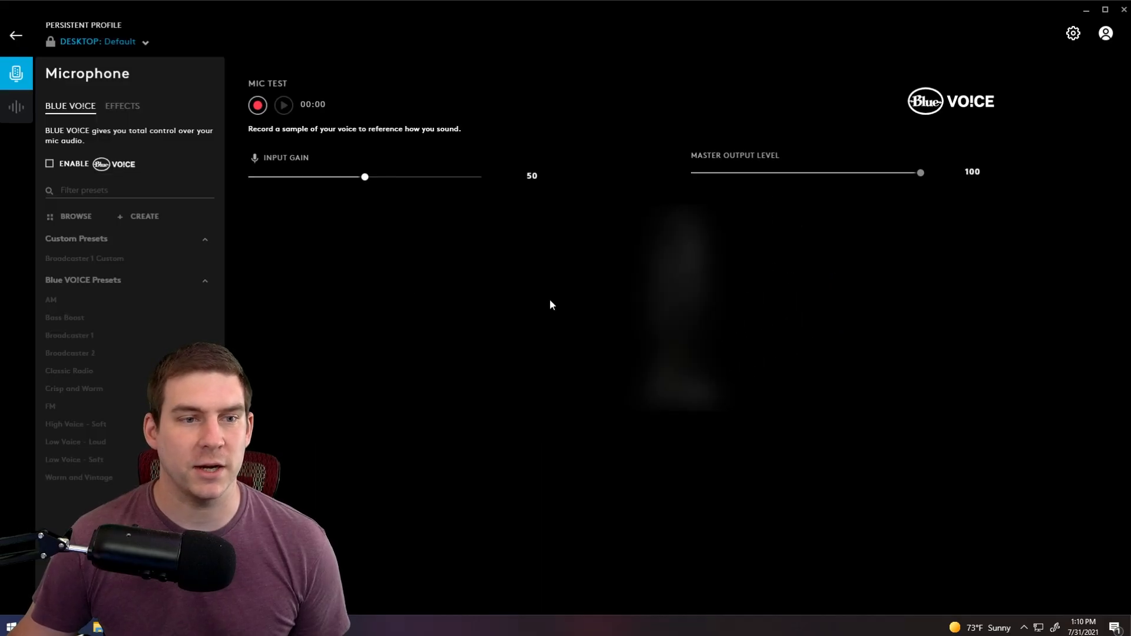
{"action": "mouse_move", "coordinate": [104, 499]}
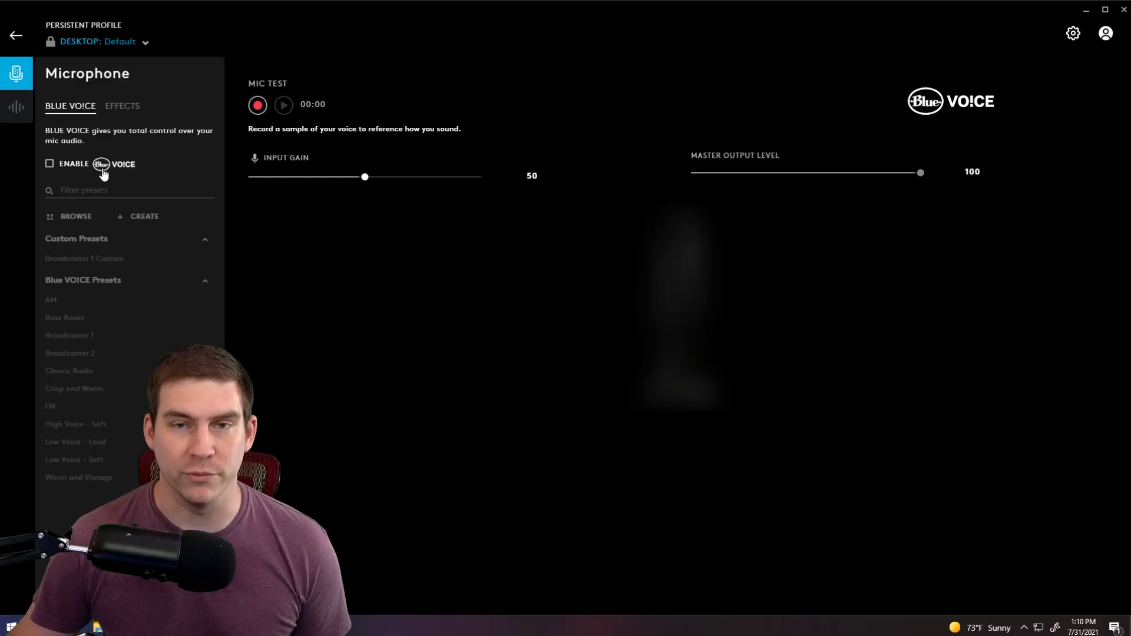
{"action": "left_click", "coordinate": [257, 103]}
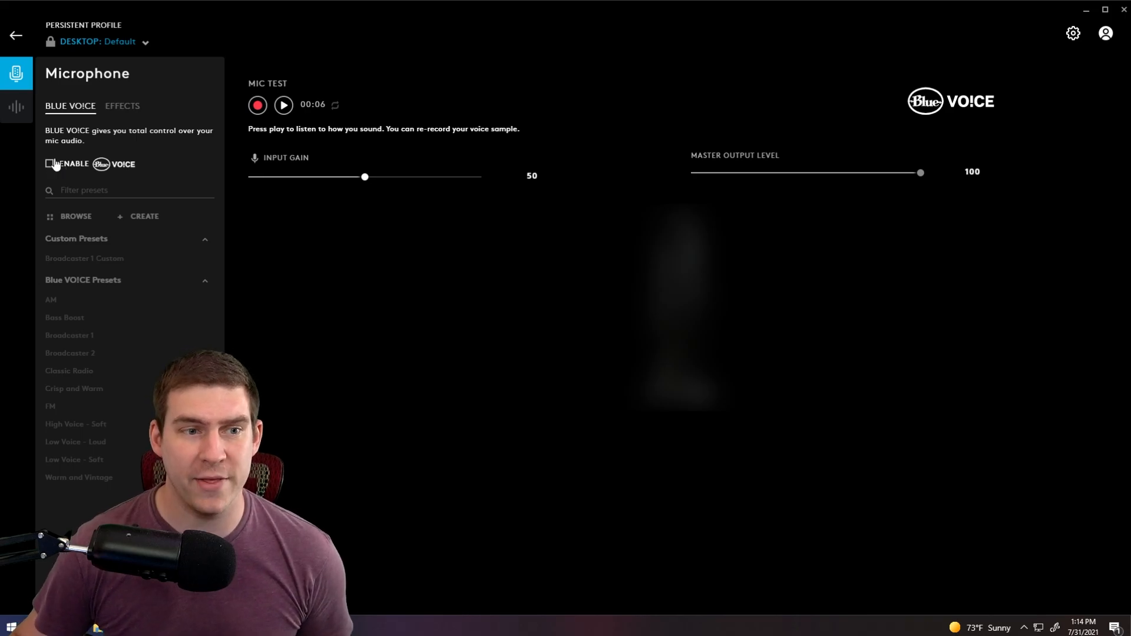
Enable Blue VO!CE, loading Broadcaster 1 with input gain 48, 70 Hz high-pass and voice EQ.
{"action": "left_click", "coordinate": [50, 163]}
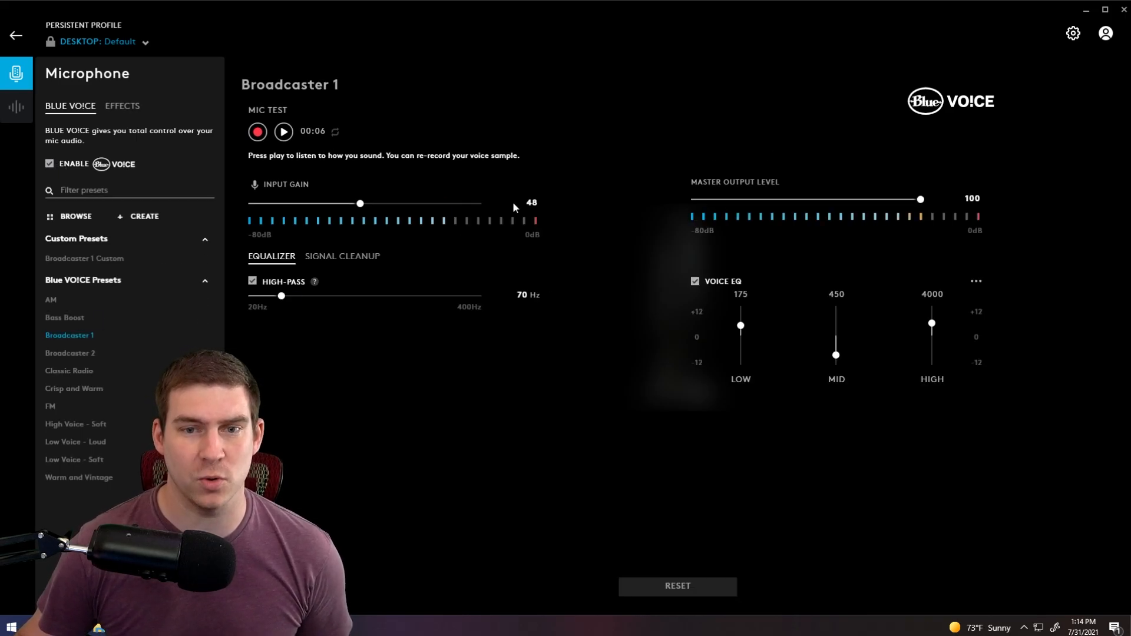
{"action": "mouse_move", "coordinate": [578, 231]}
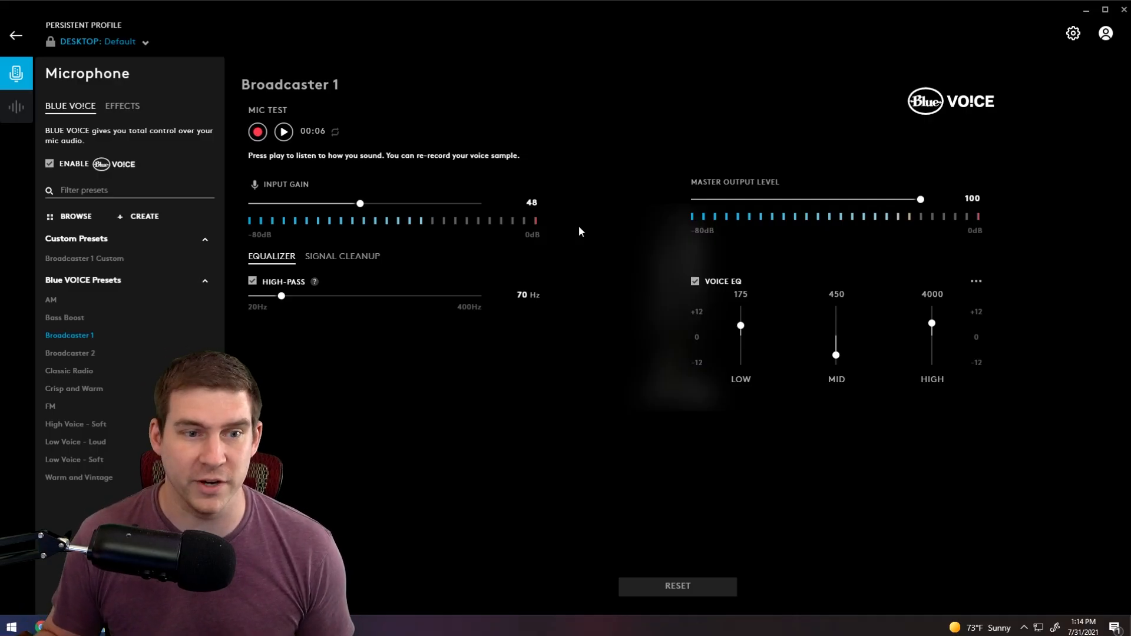
{"action": "mouse_move", "coordinate": [238, 352]}
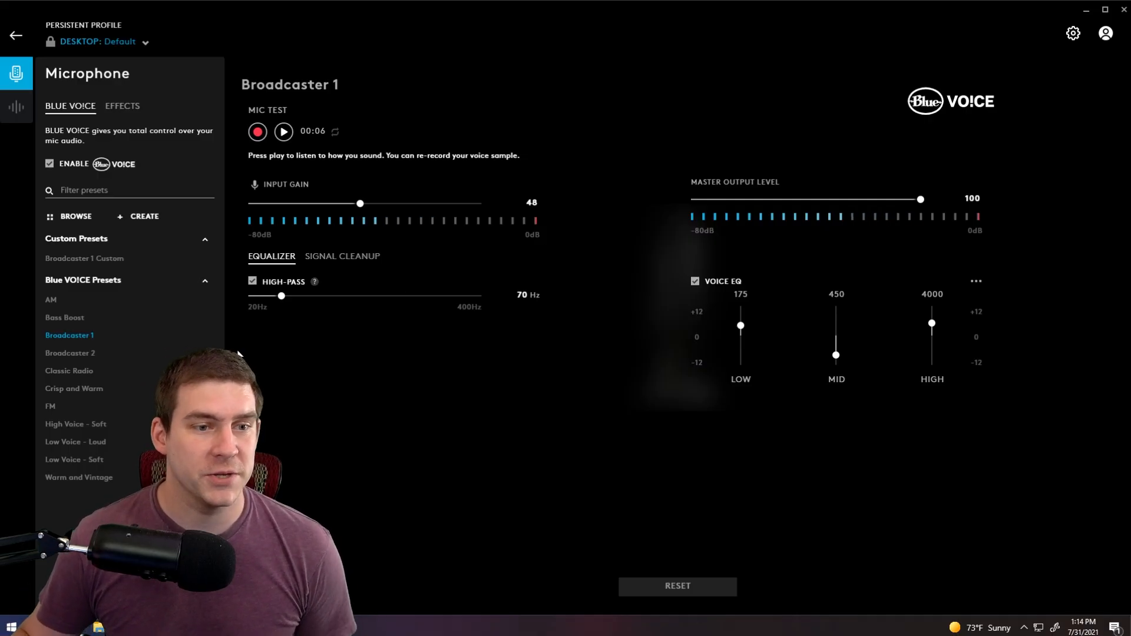
{"action": "mouse_move", "coordinate": [70, 330]}
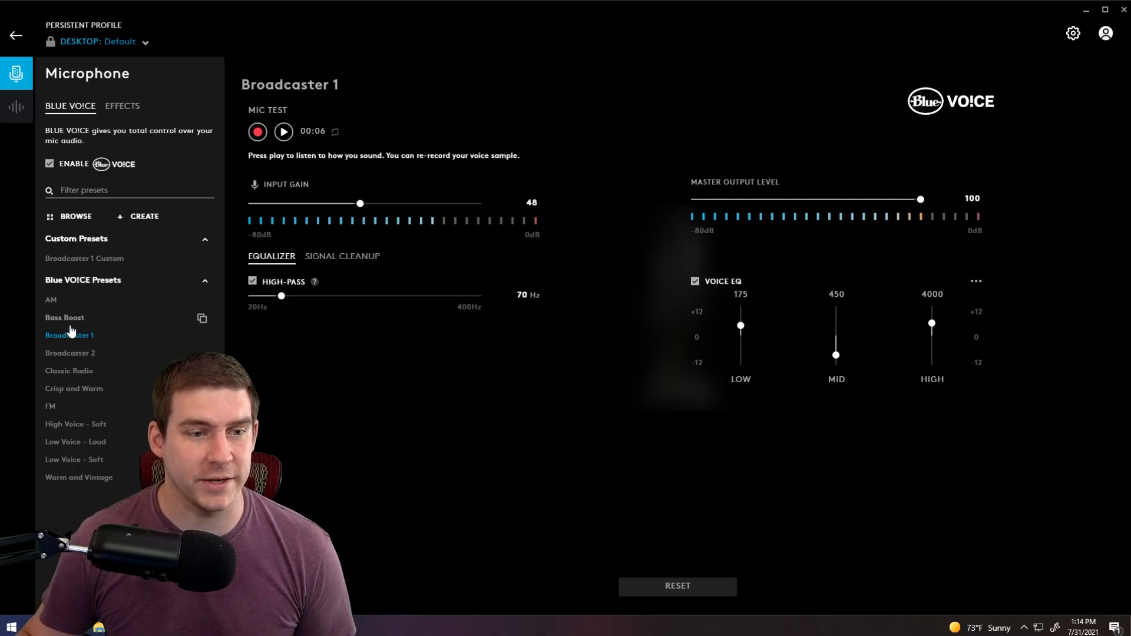
Try the Bass Boost, Broadcaster 2 and FM presets, then settle on Broadcaster 1.
{"action": "left_click", "coordinate": [63, 317]}
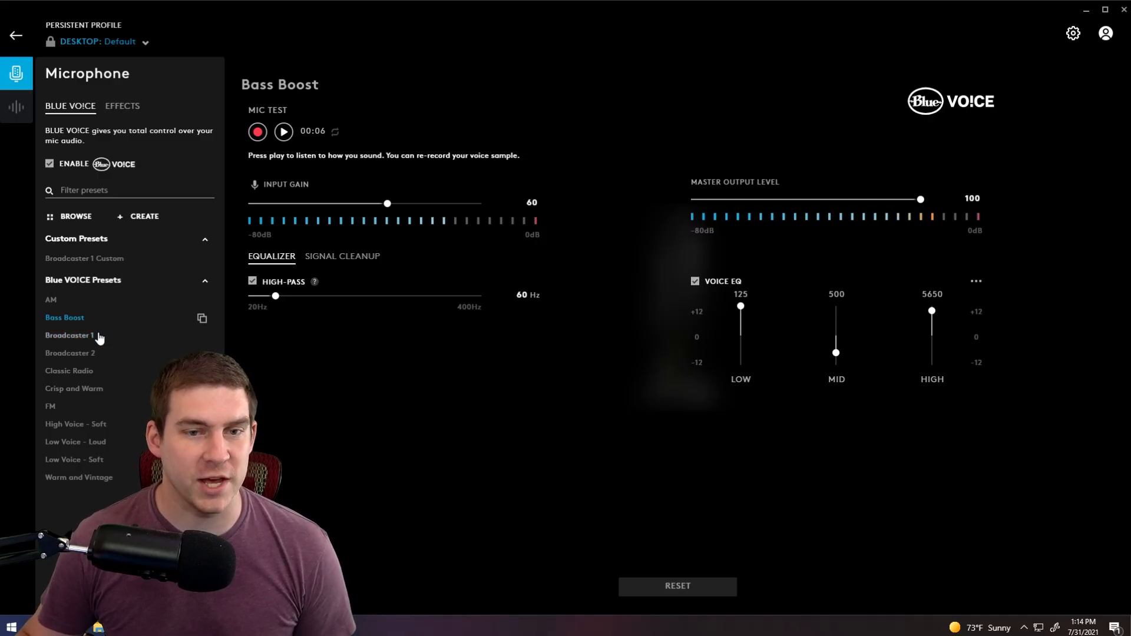
{"action": "mouse_move", "coordinate": [306, 390]}
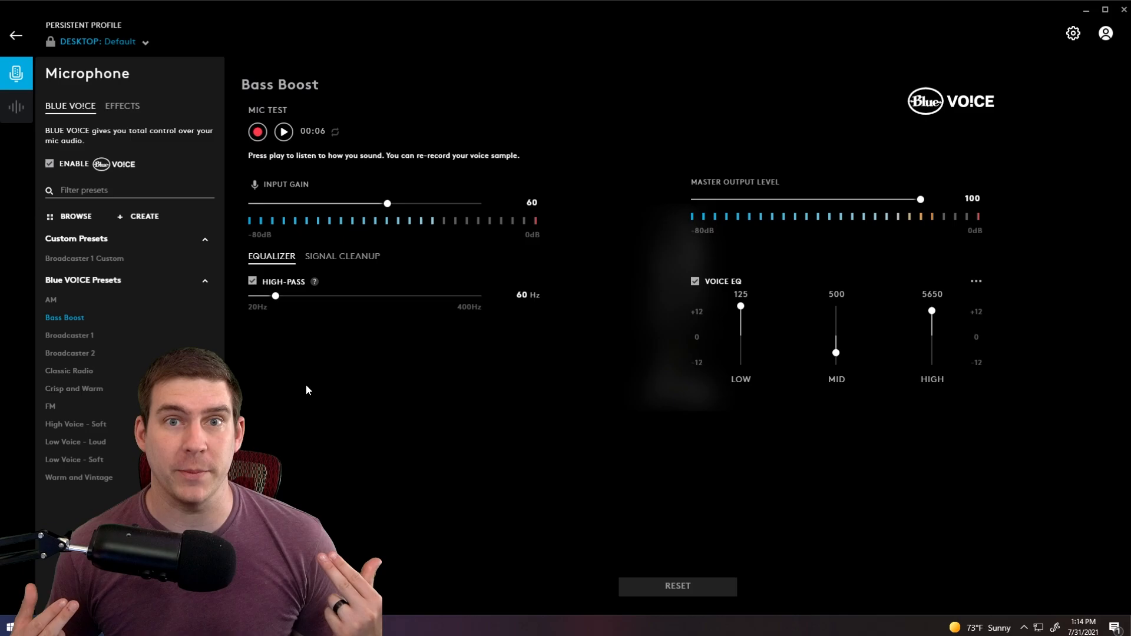
{"action": "mouse_move", "coordinate": [679, 265]}
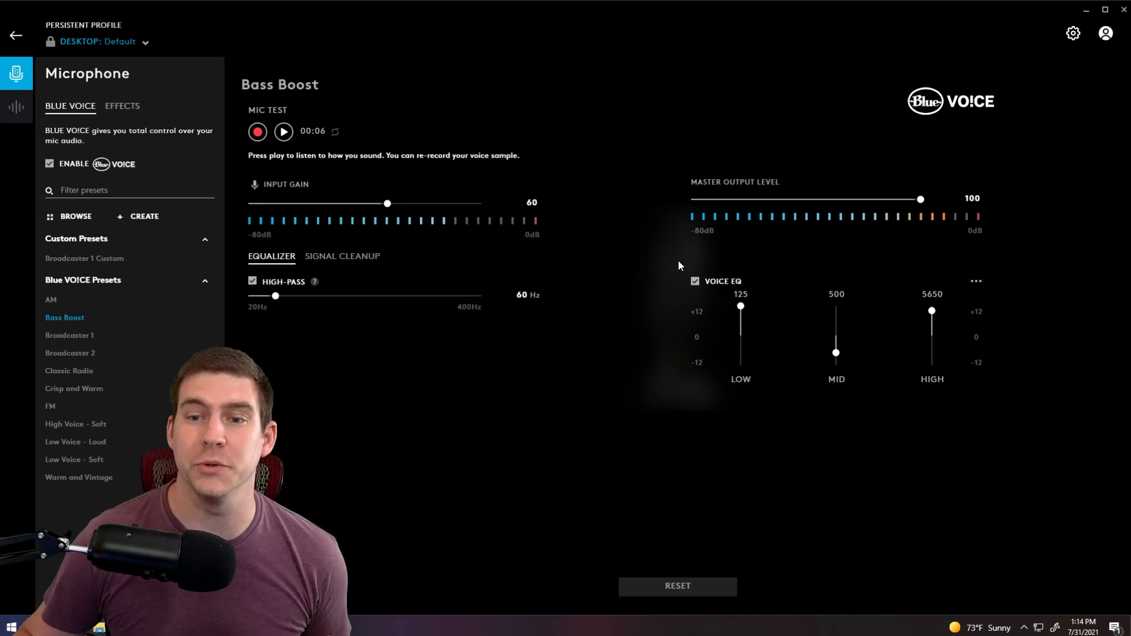
{"action": "mouse_move", "coordinate": [869, 269]}
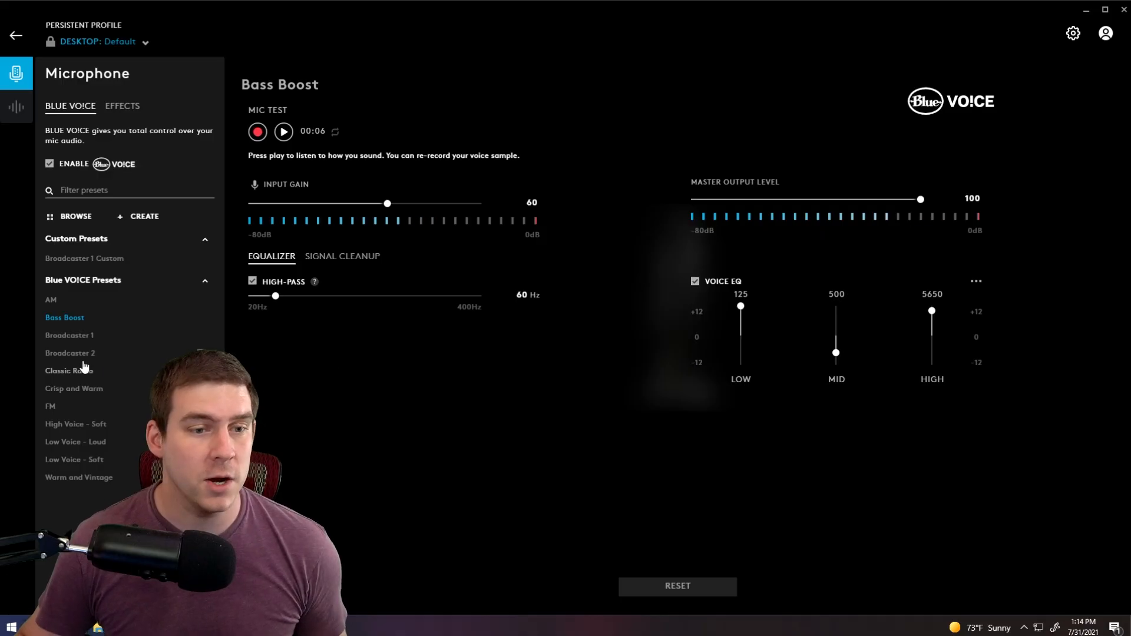
{"action": "left_click", "coordinate": [70, 352]}
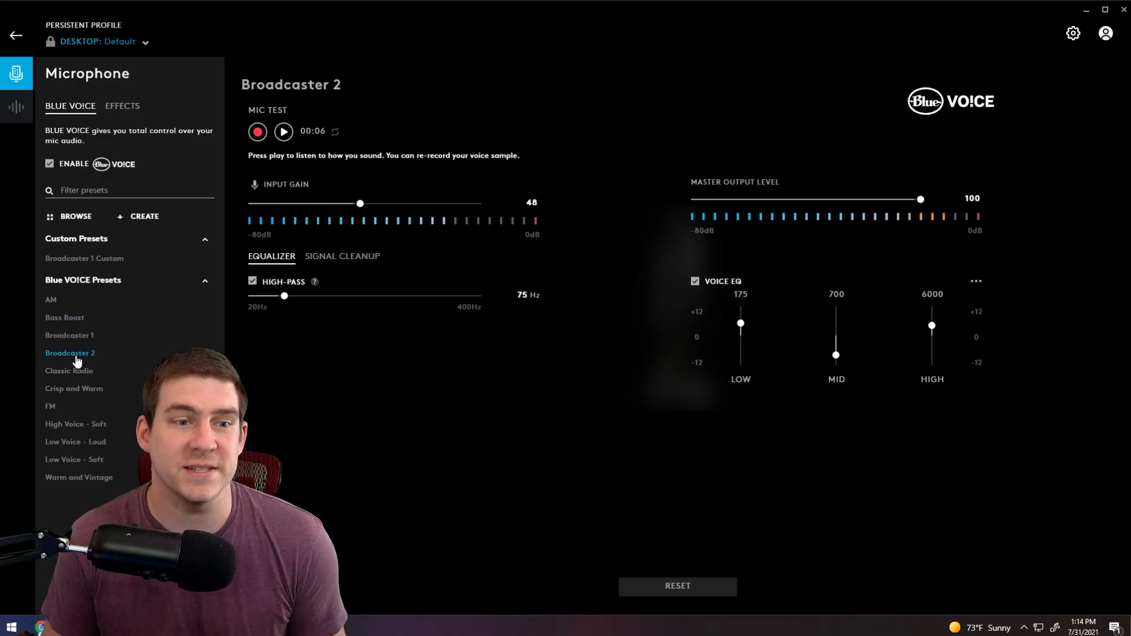
{"action": "mouse_move", "coordinate": [324, 272]}
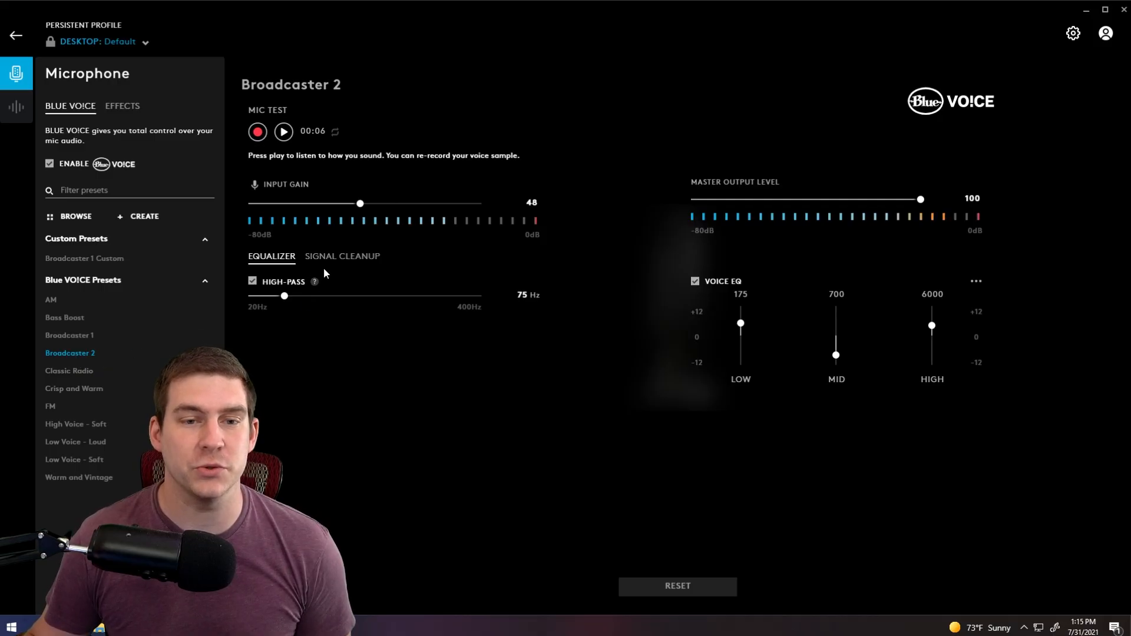
{"action": "mouse_move", "coordinate": [71, 401]}
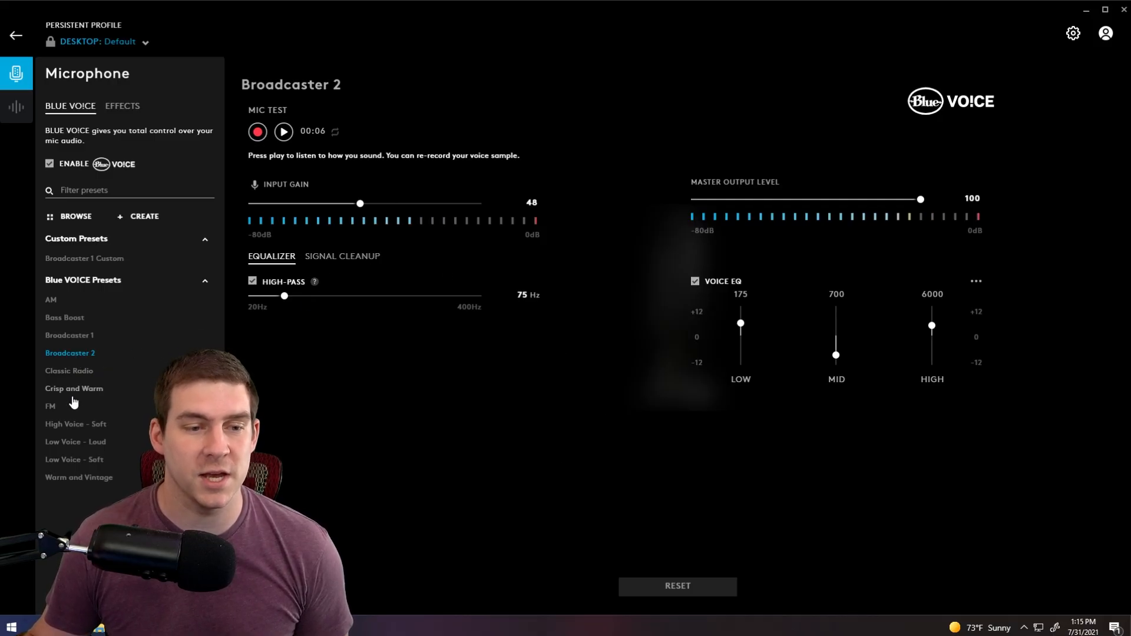
{"action": "left_click", "coordinate": [50, 405]}
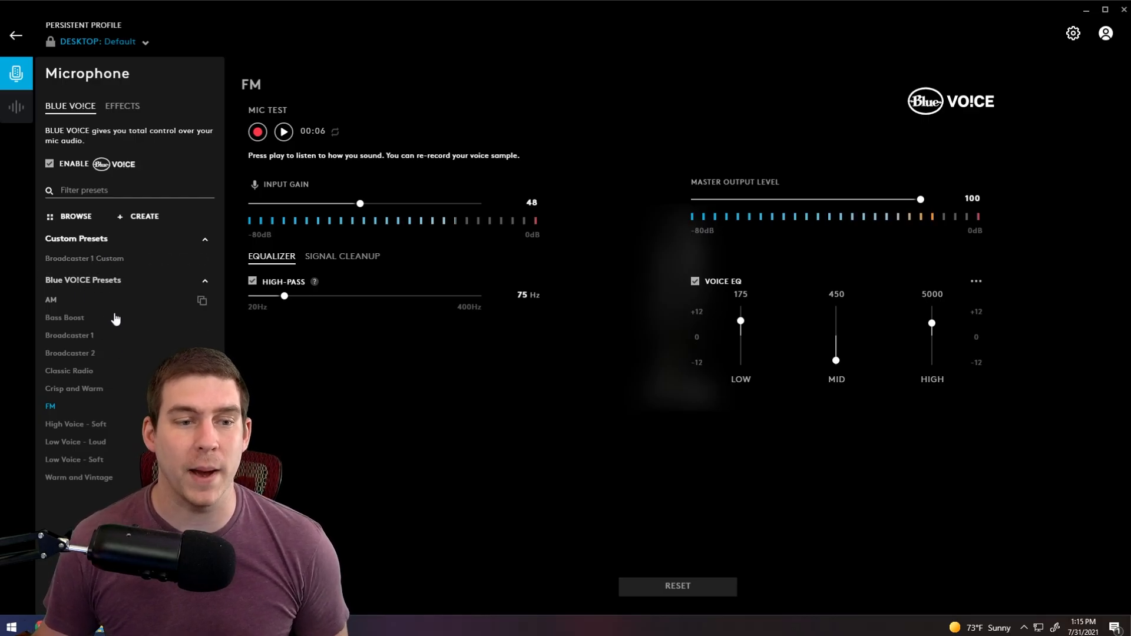
{"action": "mouse_move", "coordinate": [79, 339]}
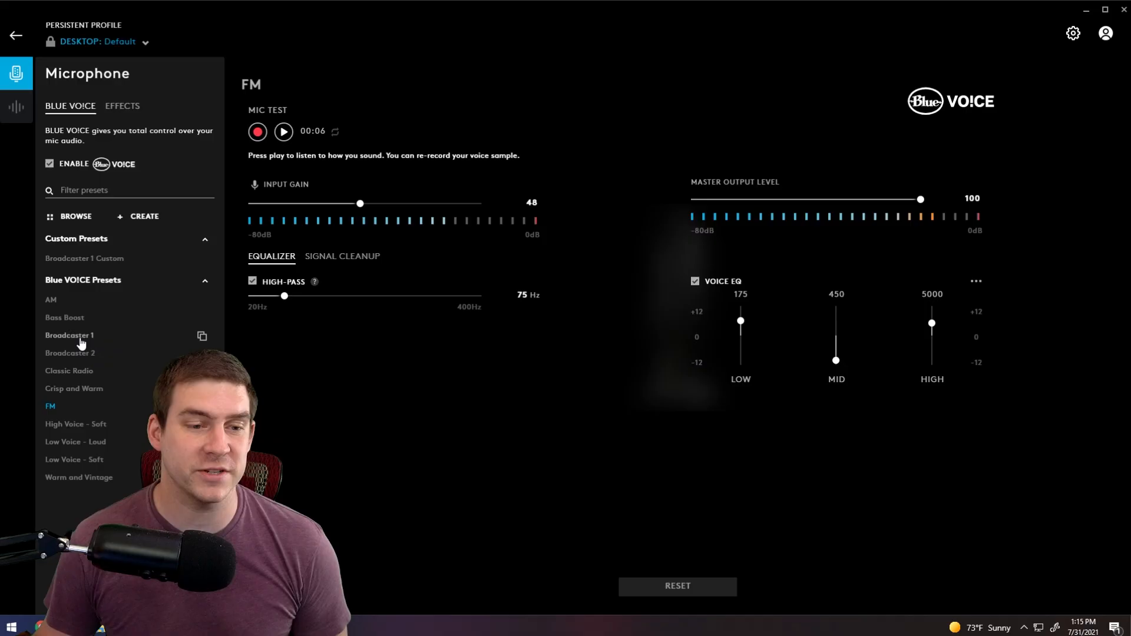
{"action": "left_click", "coordinate": [69, 334]}
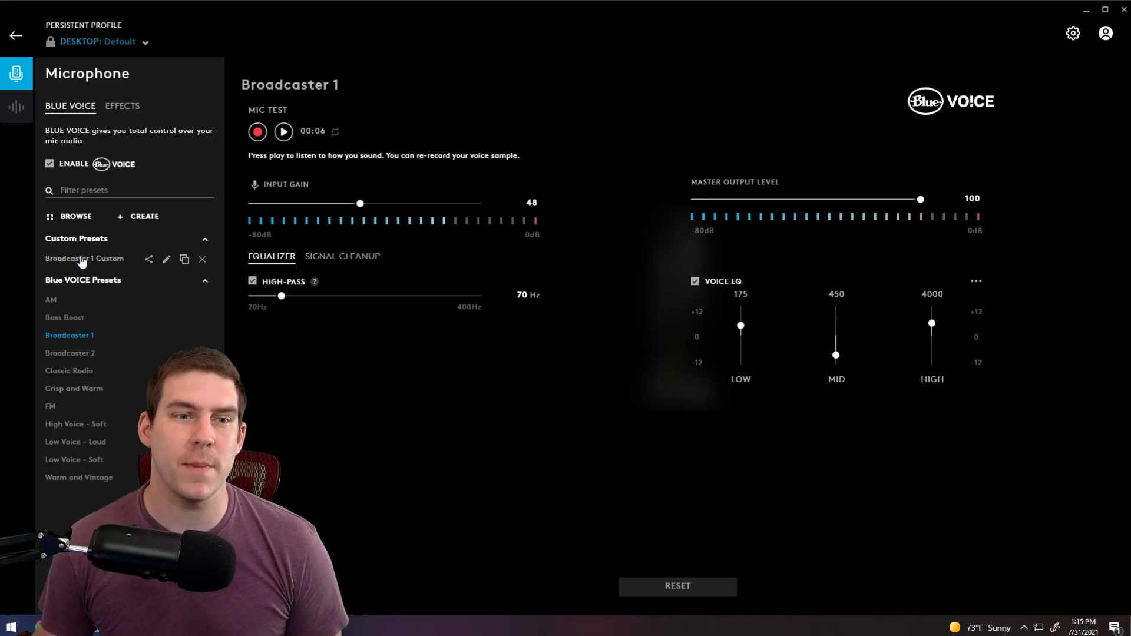
Activate Broadcaster 1 Custom and view its signal cleanup with 5 dB noise reduction.
{"action": "left_click", "coordinate": [85, 258]}
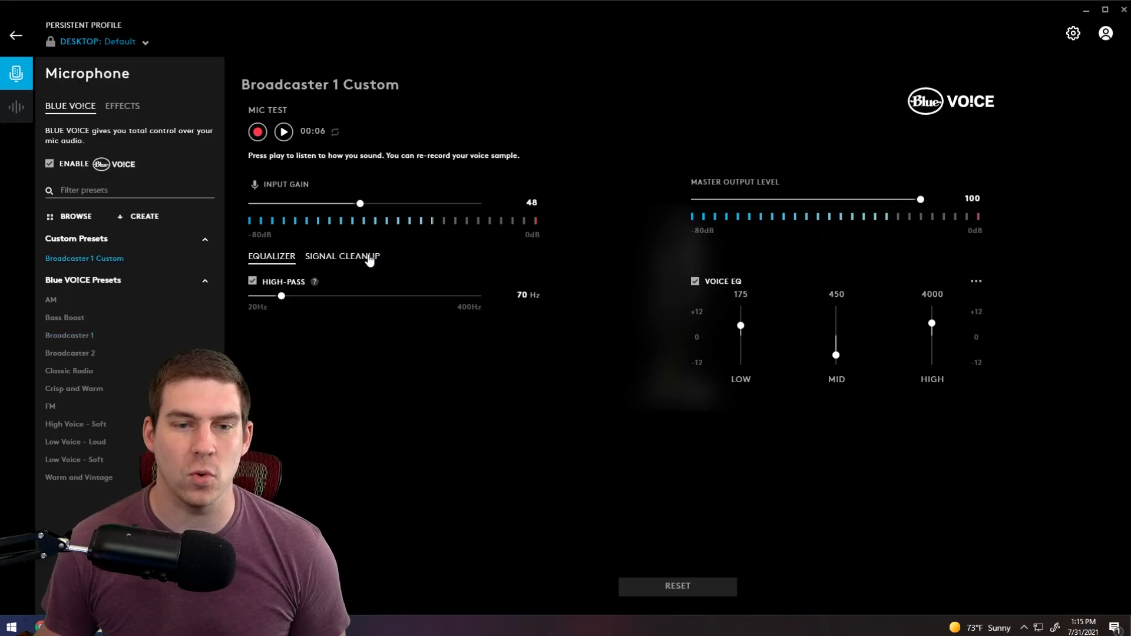
{"action": "left_click", "coordinate": [343, 256]}
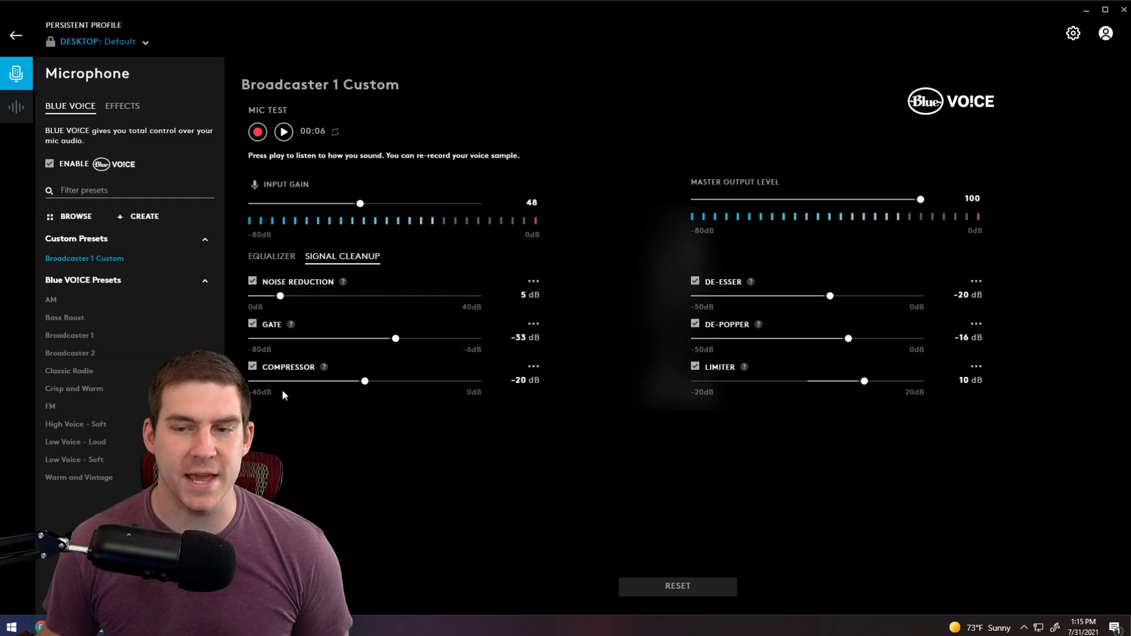
{"action": "mouse_move", "coordinate": [478, 458]}
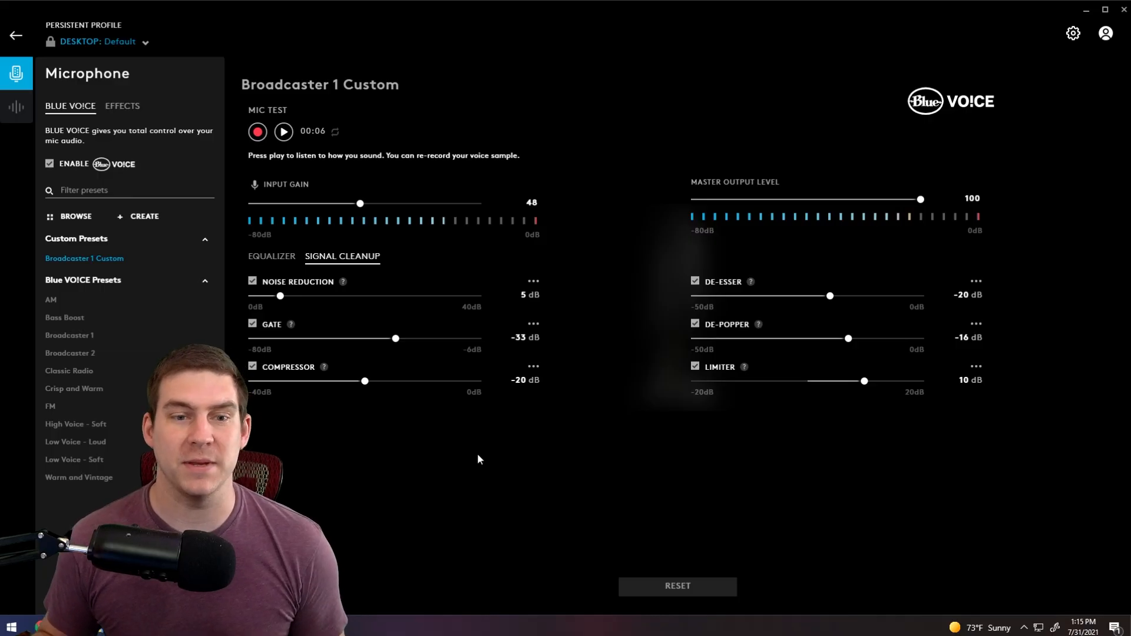
{"action": "mouse_move", "coordinate": [593, 499]}
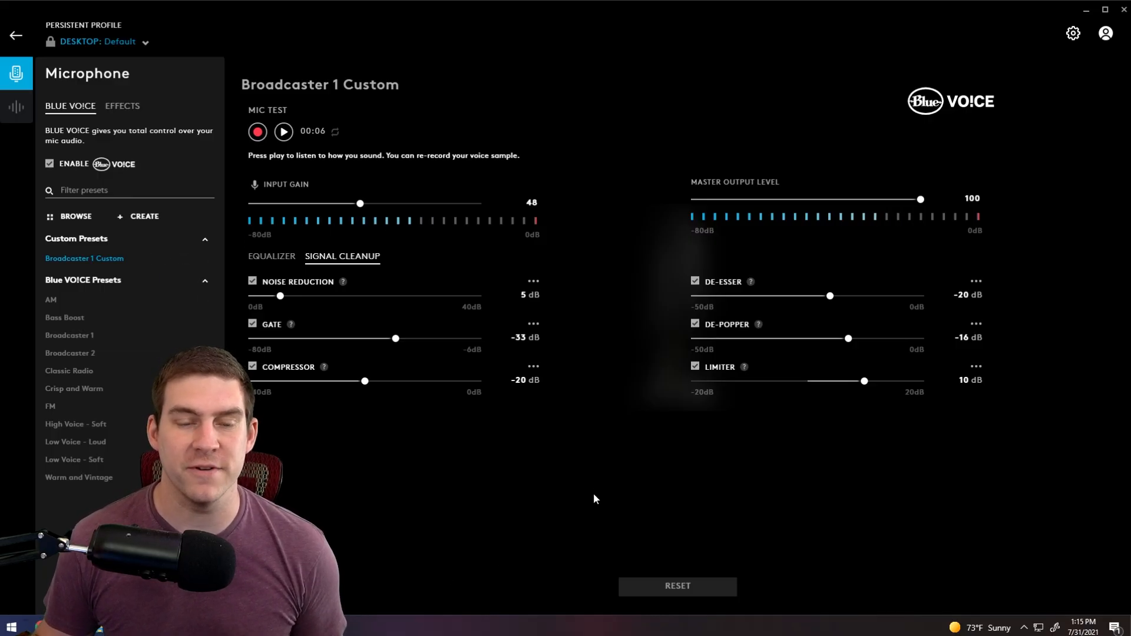
{"action": "mouse_move", "coordinate": [577, 482]}
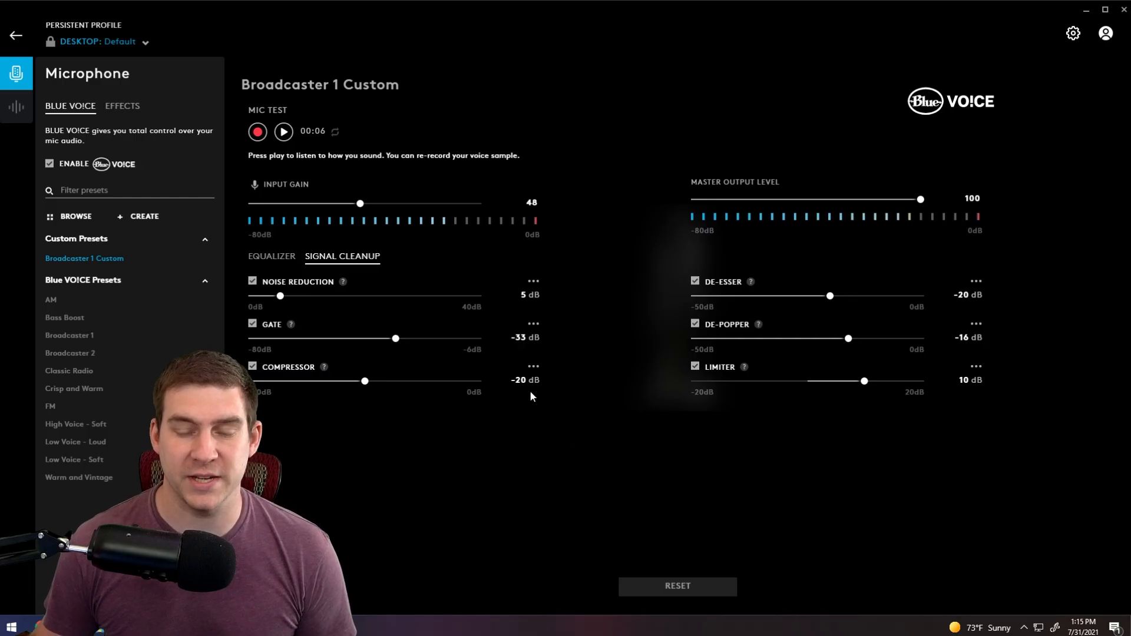
{"action": "mouse_move", "coordinate": [390, 302]}
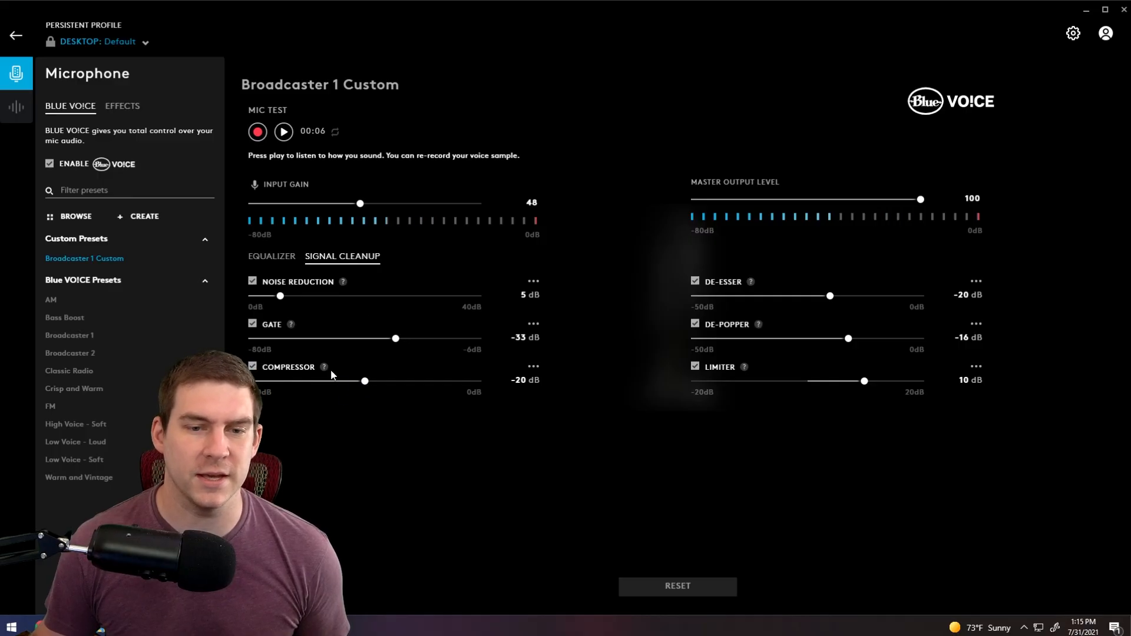
{"action": "mouse_move", "coordinate": [570, 393]}
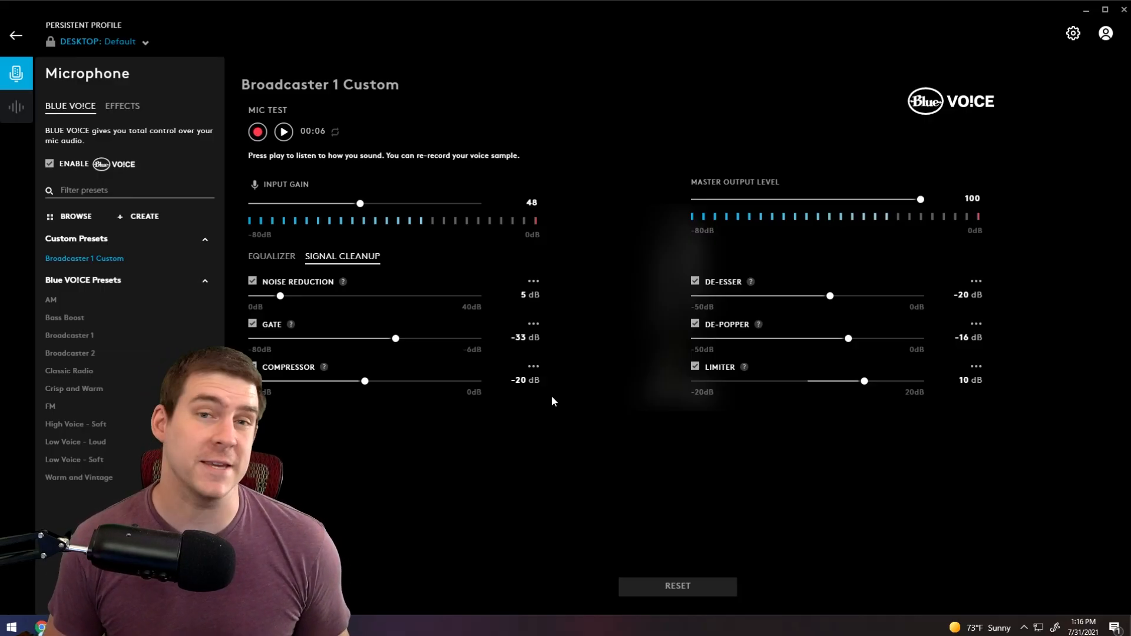
{"action": "mouse_move", "coordinate": [495, 407]}
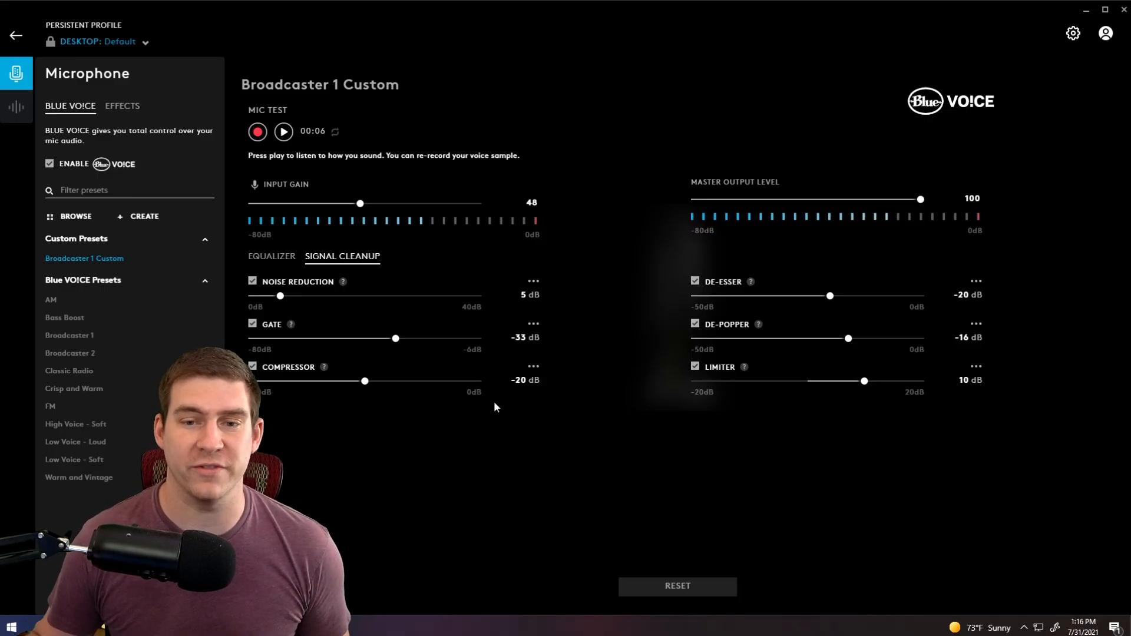
{"action": "mouse_move", "coordinate": [440, 303]}
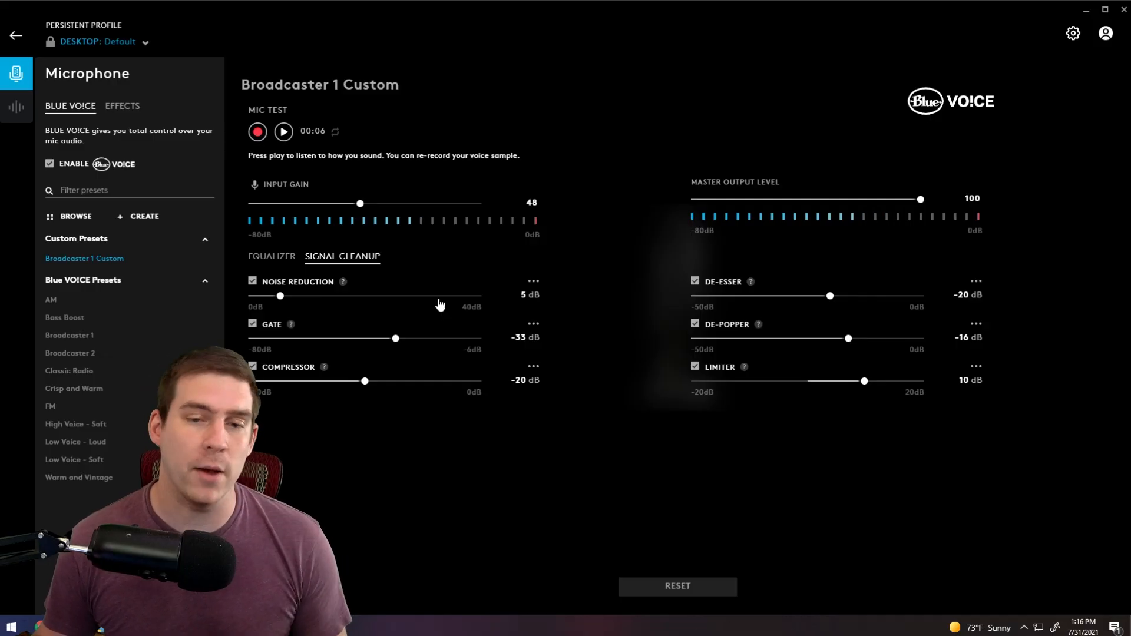
{"action": "mouse_move", "coordinate": [538, 327]}
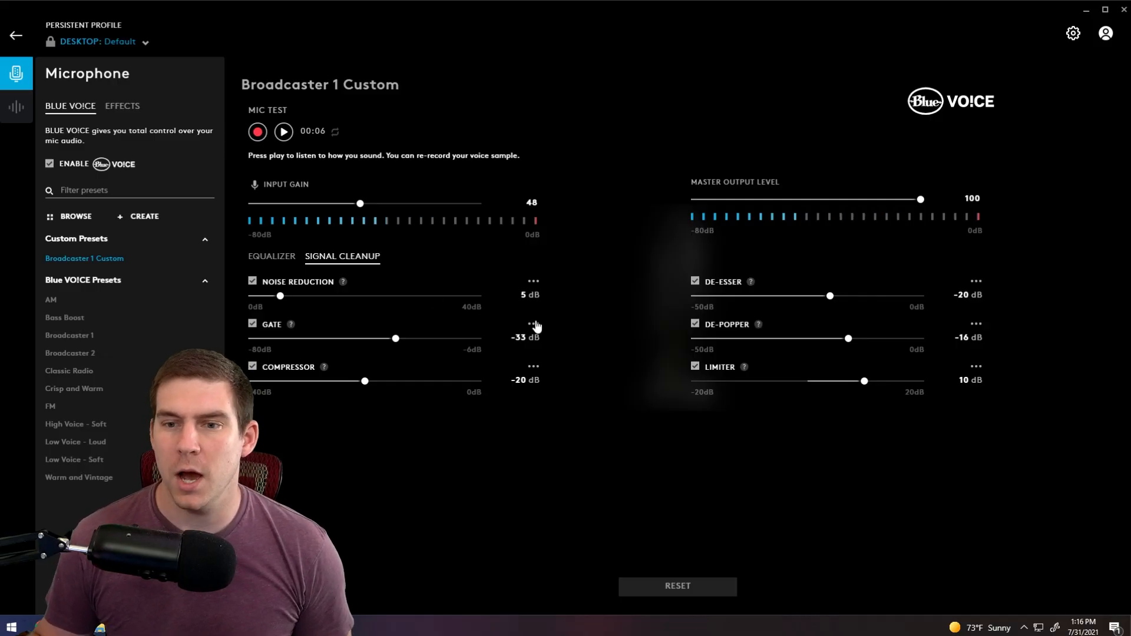
{"action": "mouse_move", "coordinate": [855, 407]}
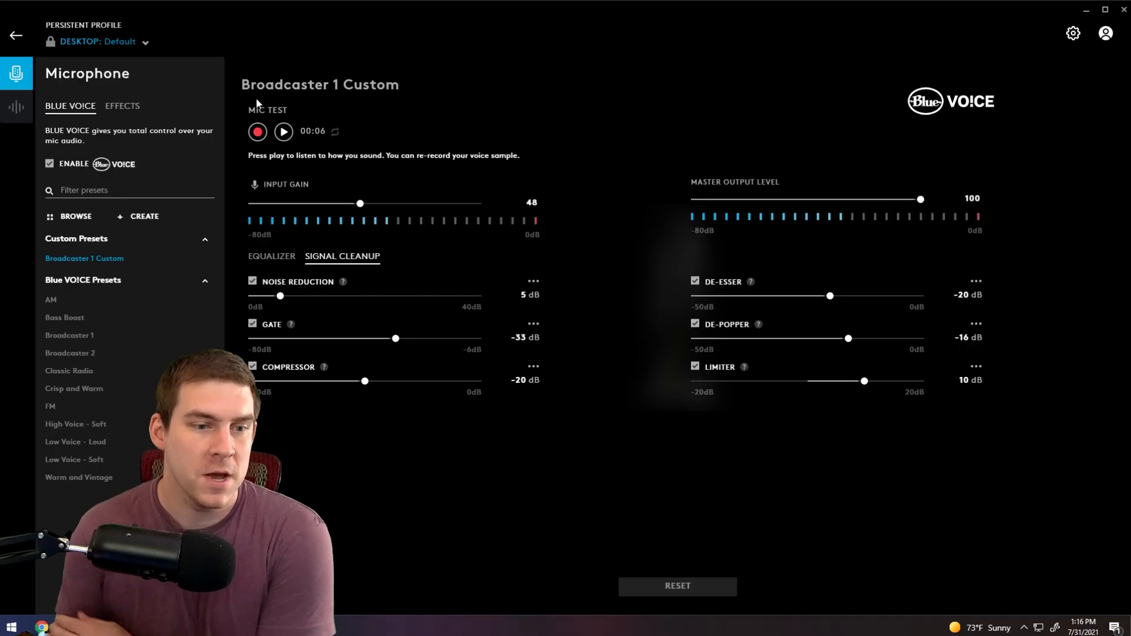
{"action": "mouse_move", "coordinate": [122, 110]}
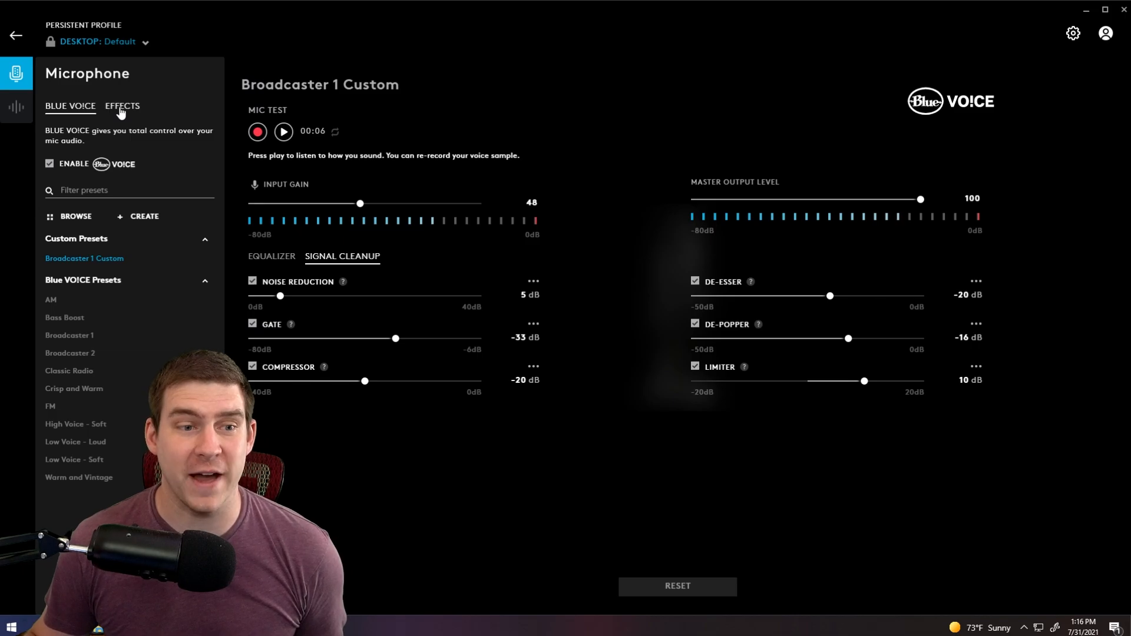
In Effects, try Electrobeast and Helium Chipmunk, then set the voice effect to Off.
{"action": "left_click", "coordinate": [122, 106]}
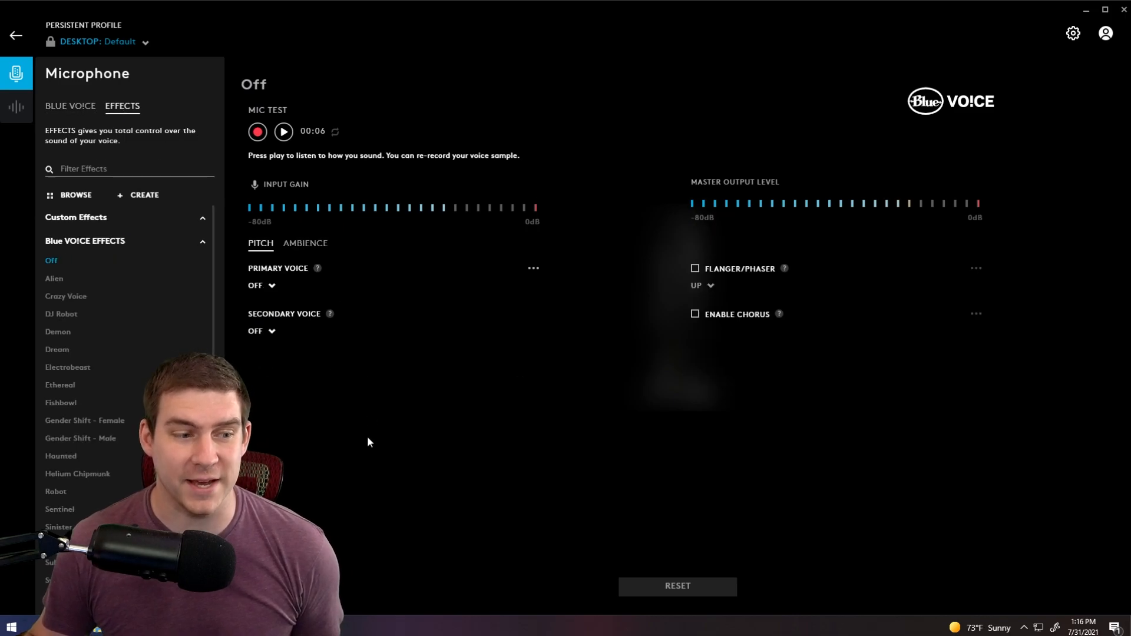
{"action": "mouse_move", "coordinate": [64, 293]}
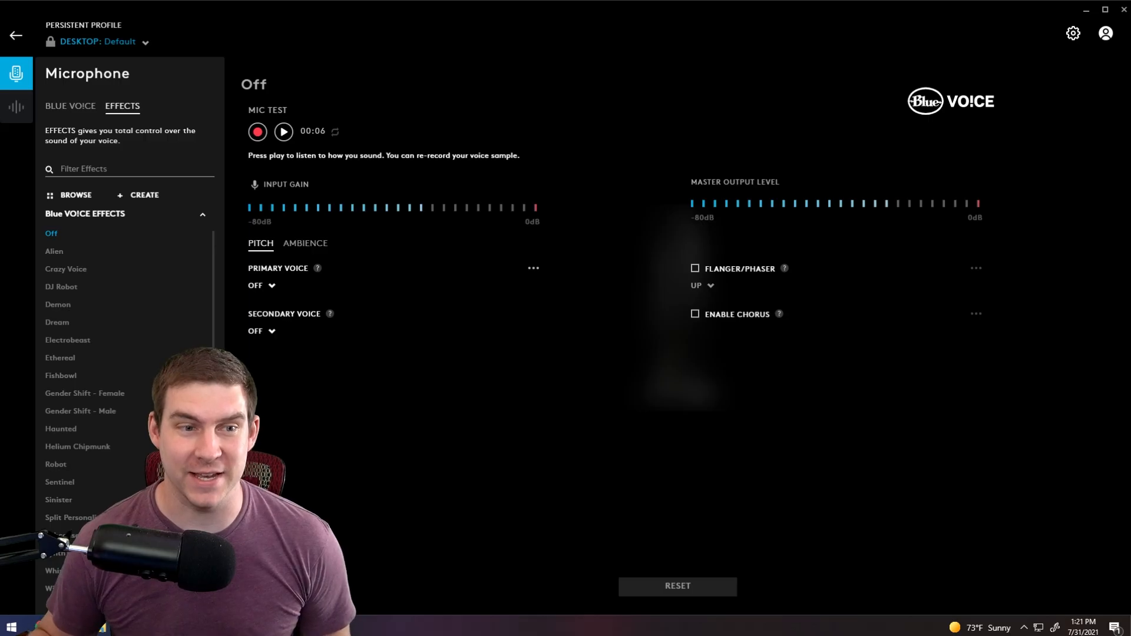
{"action": "mouse_move", "coordinate": [67, 339]}
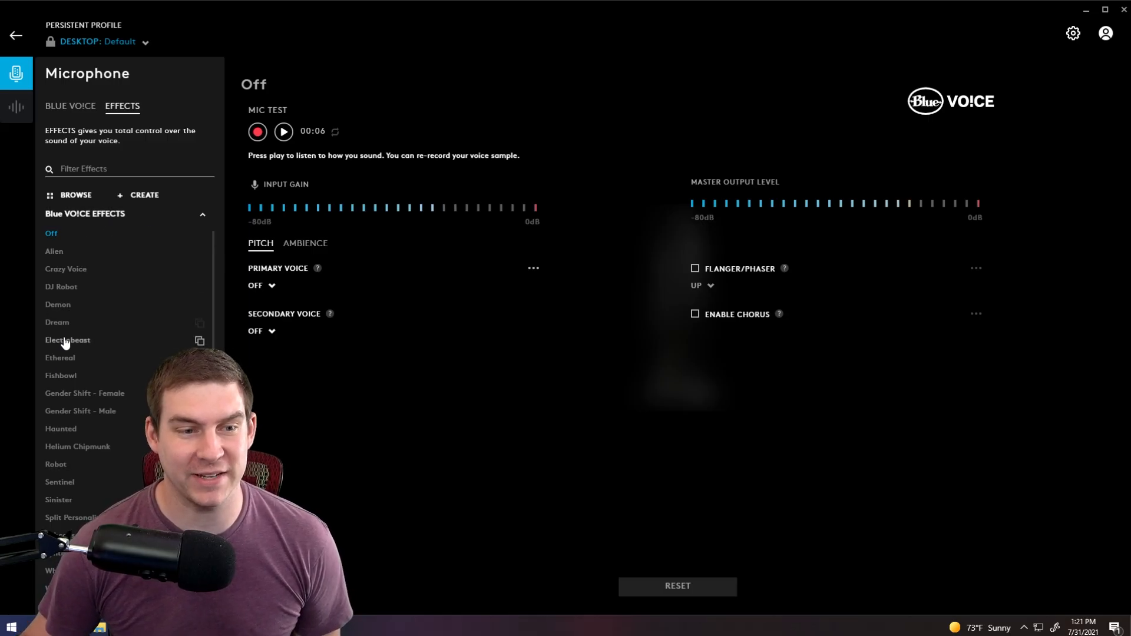
{"action": "left_click", "coordinate": [67, 339]}
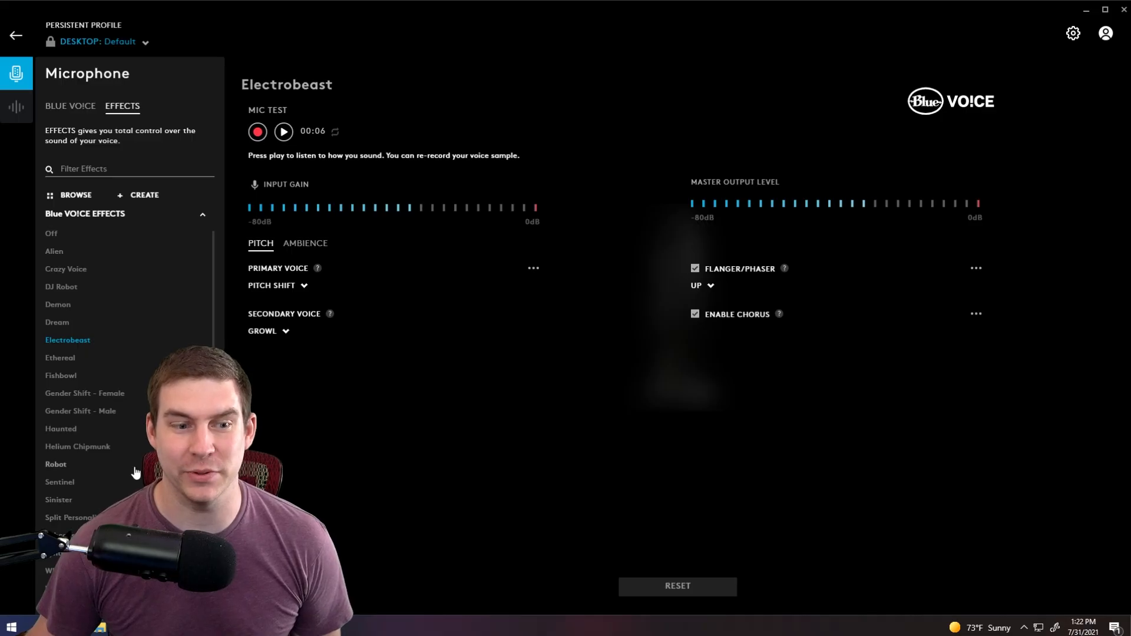
{"action": "left_click", "coordinate": [78, 445]}
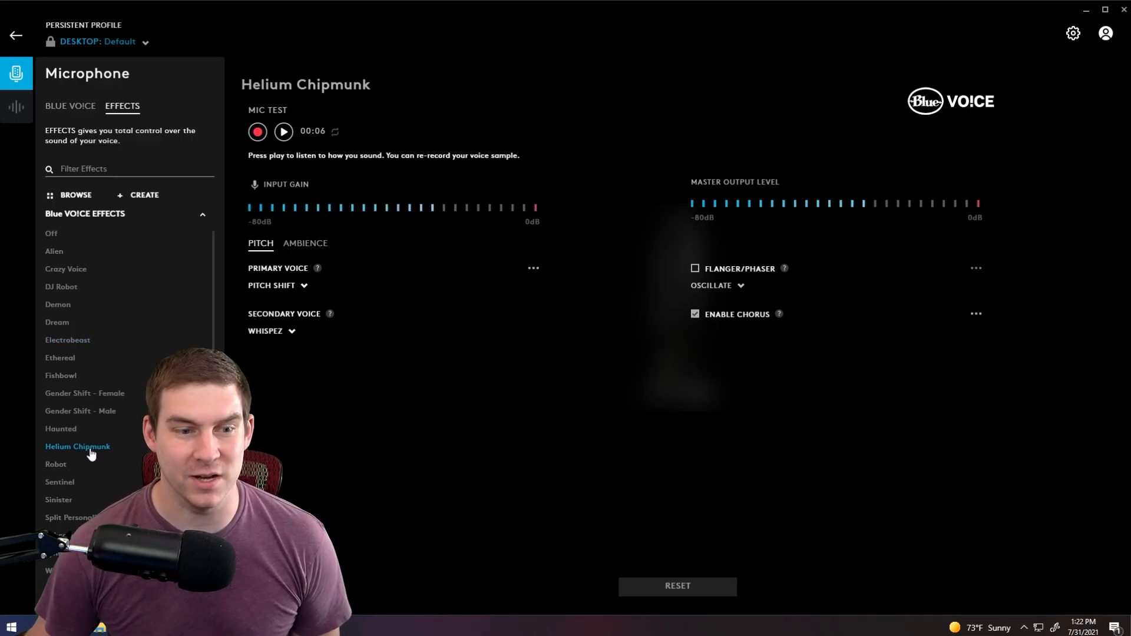
{"action": "mouse_move", "coordinate": [542, 436]}
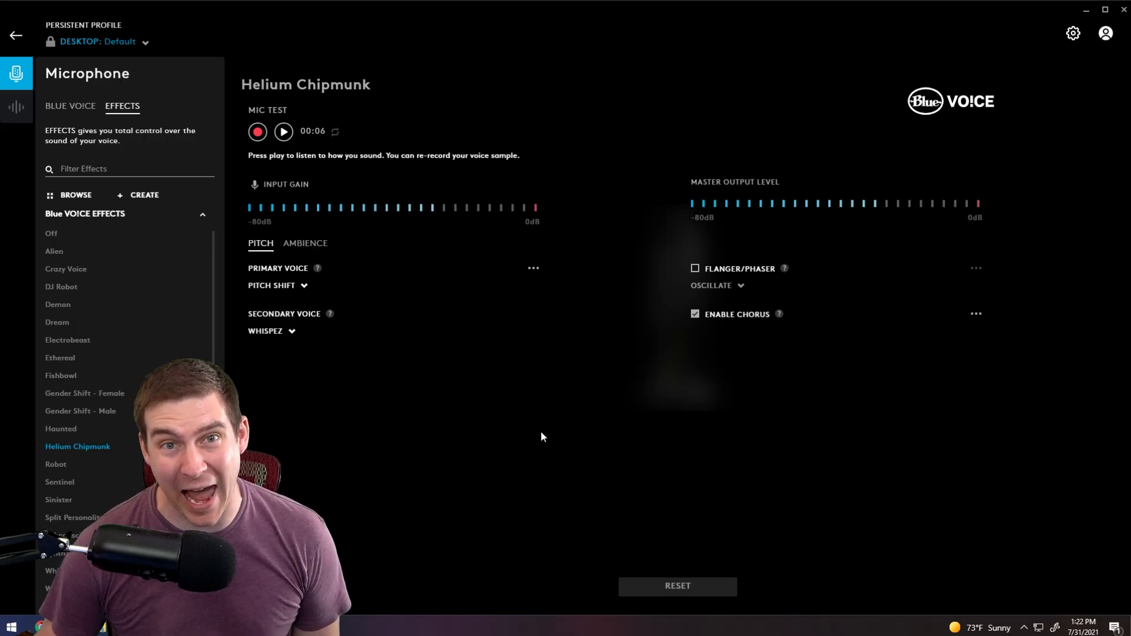
{"action": "left_click", "coordinate": [50, 233]}
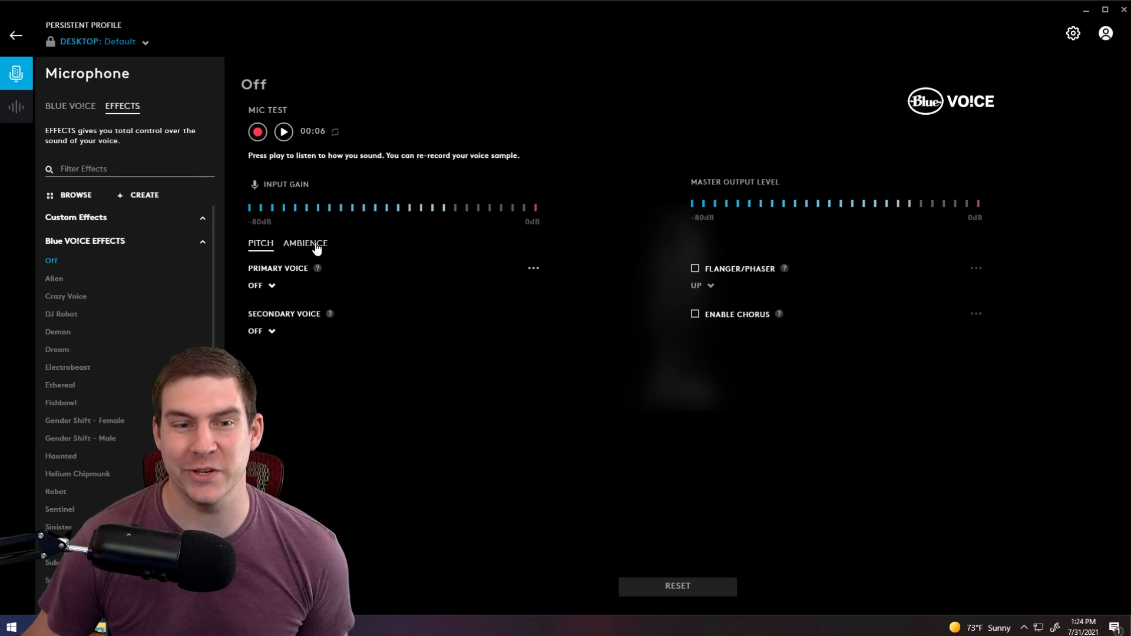
Show the effect's Ambience settings: reverb, ring modulator and time delay, all unchecked.
{"action": "left_click", "coordinate": [304, 243]}
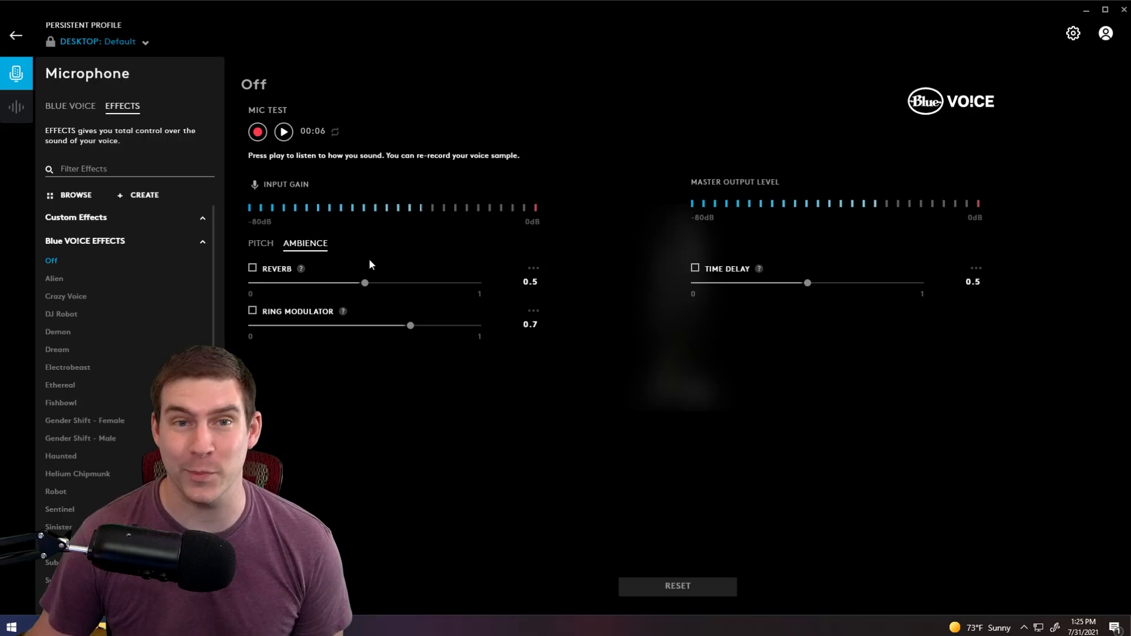
{"action": "mouse_move", "coordinate": [362, 310]}
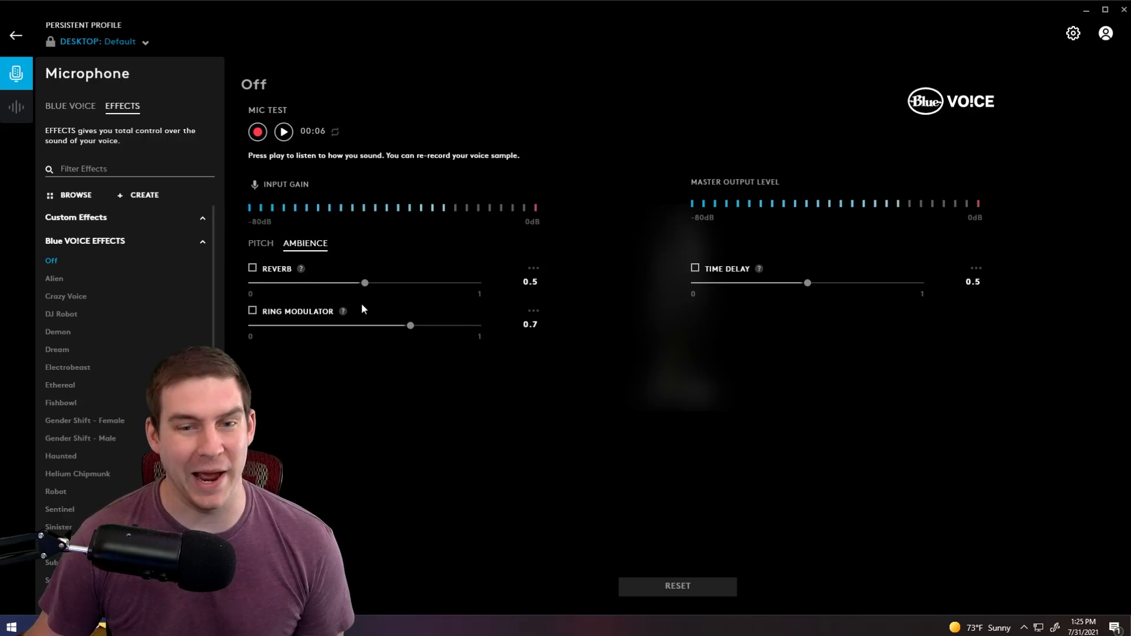
{"action": "mouse_move", "coordinate": [184, 185]}
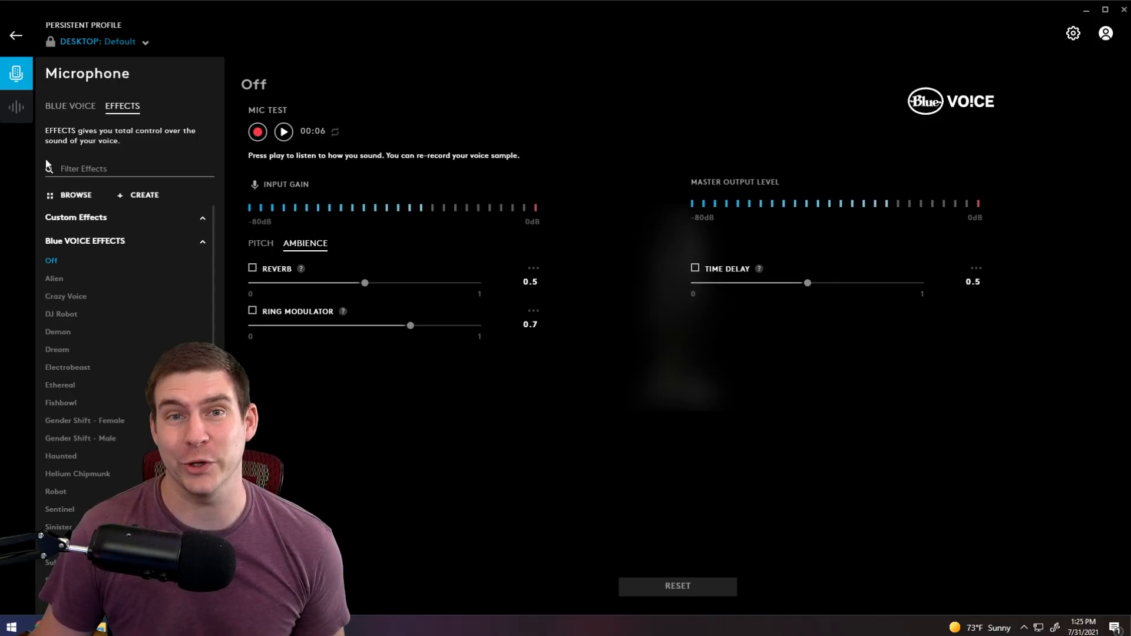
{"action": "mouse_move", "coordinate": [16, 106]}
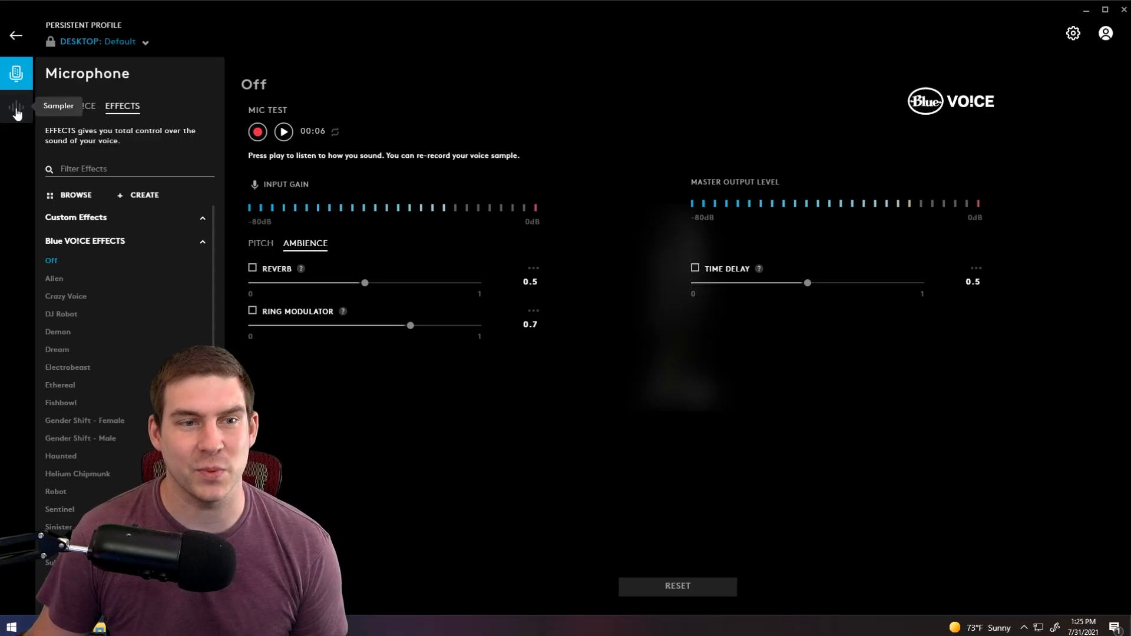
Browse the Sampler's ambient sounds and expressions with the Hooray sample loaded.
{"action": "left_click", "coordinate": [16, 106]}
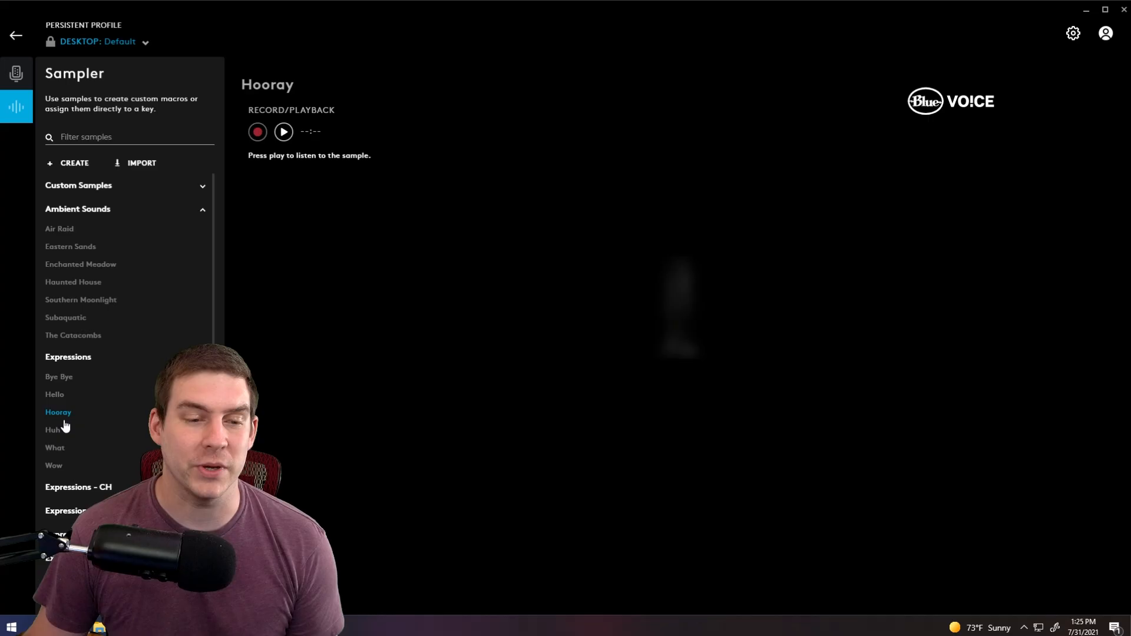
{"action": "left_click", "coordinate": [282, 130]}
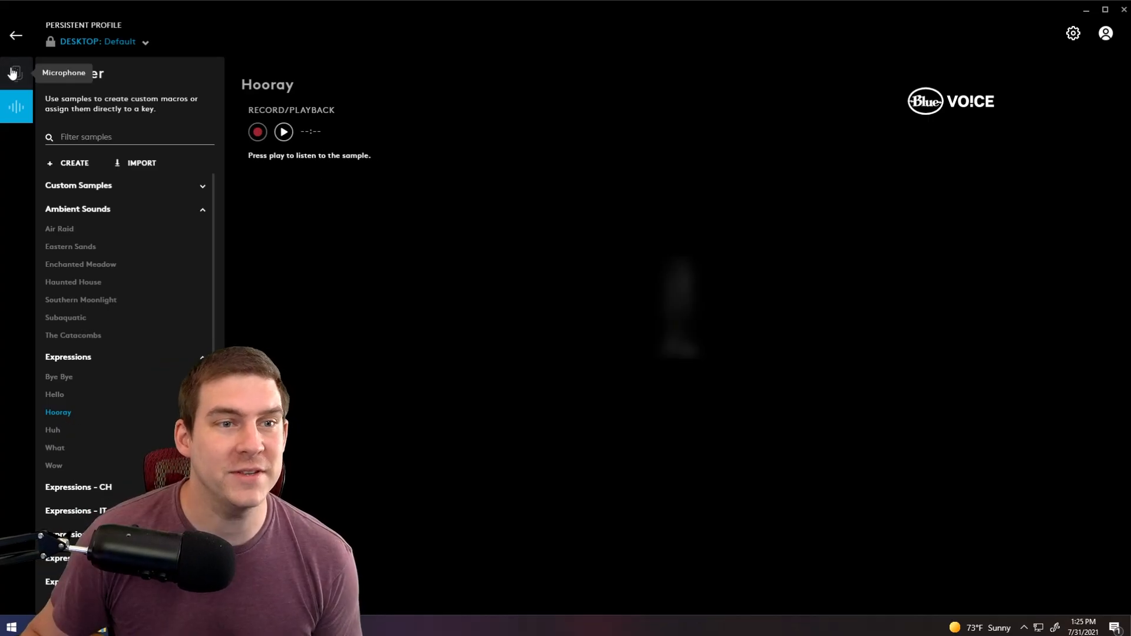
Return to the Microphone page showing the Broadcaster 1 Custom equalizer.
{"action": "left_click", "coordinate": [15, 73]}
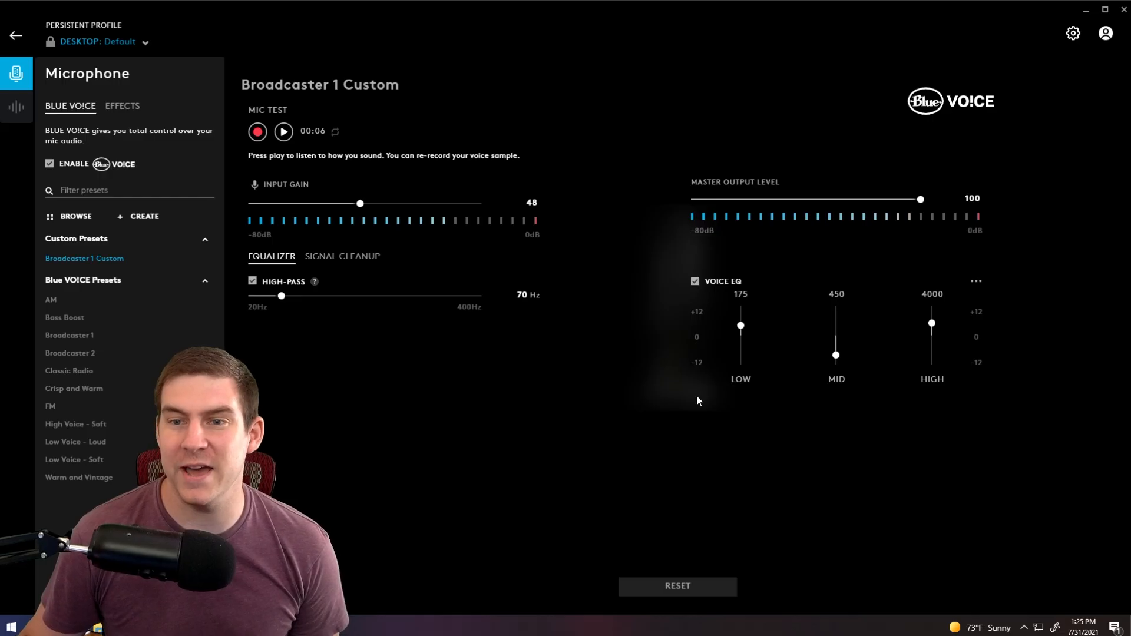
{"action": "mouse_move", "coordinate": [356, 65]}
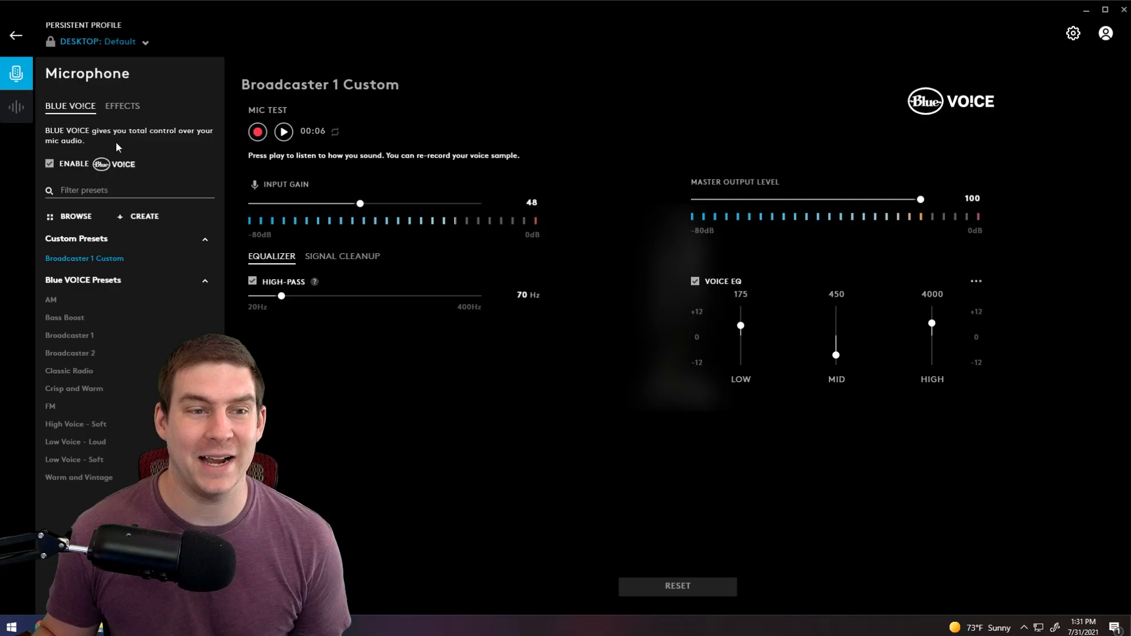
{"action": "mouse_move", "coordinate": [161, 155]}
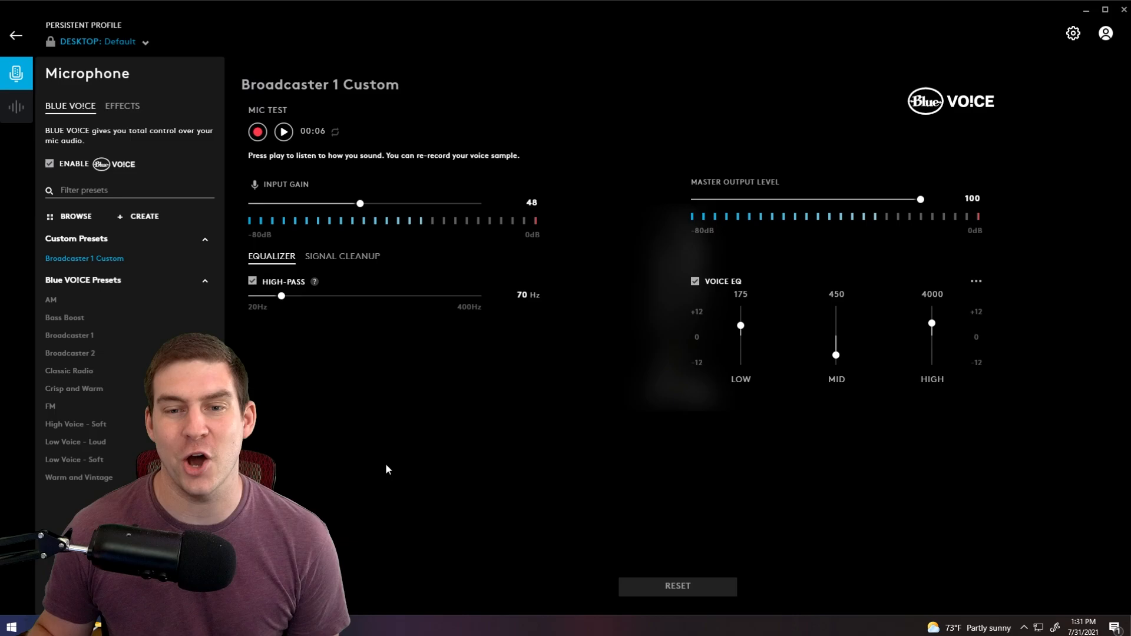
{"action": "mouse_move", "coordinate": [404, 454]}
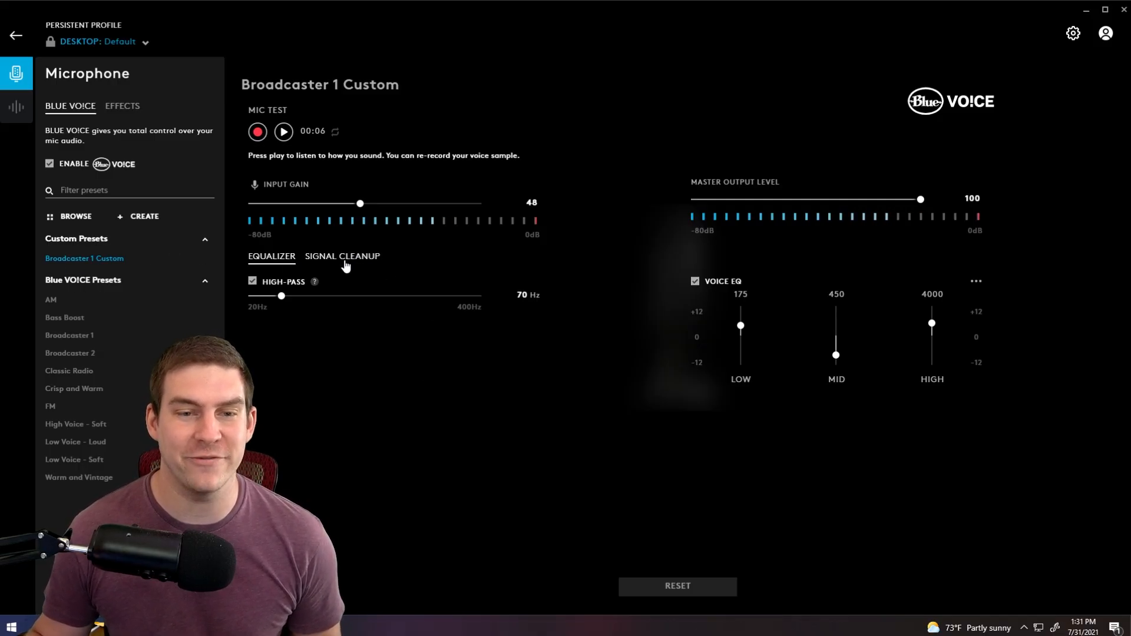
Review Broadcaster 1 Custom's signal cleanup, then show the Effects section with the effect Off.
{"action": "left_click", "coordinate": [341, 256]}
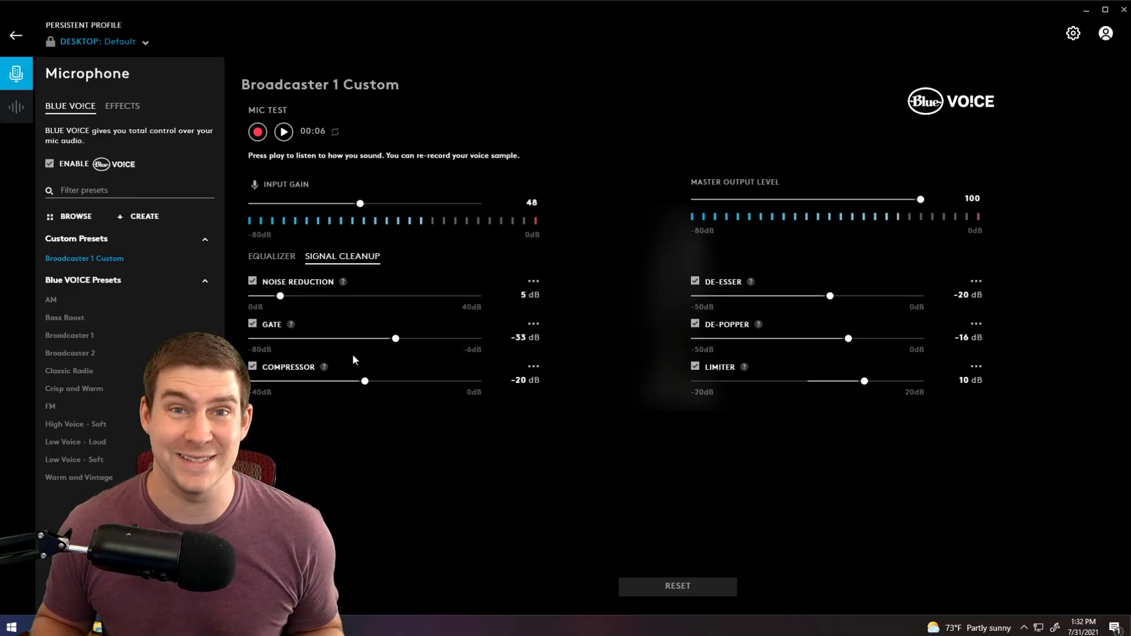
{"action": "mouse_move", "coordinate": [363, 353]}
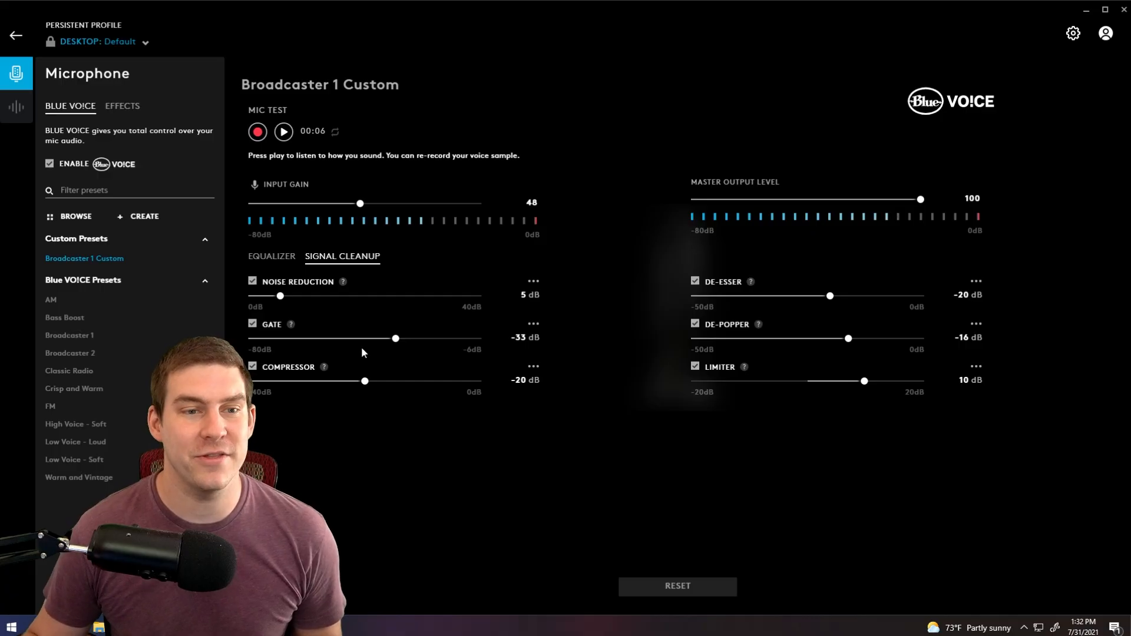
{"action": "left_click", "coordinate": [121, 106]}
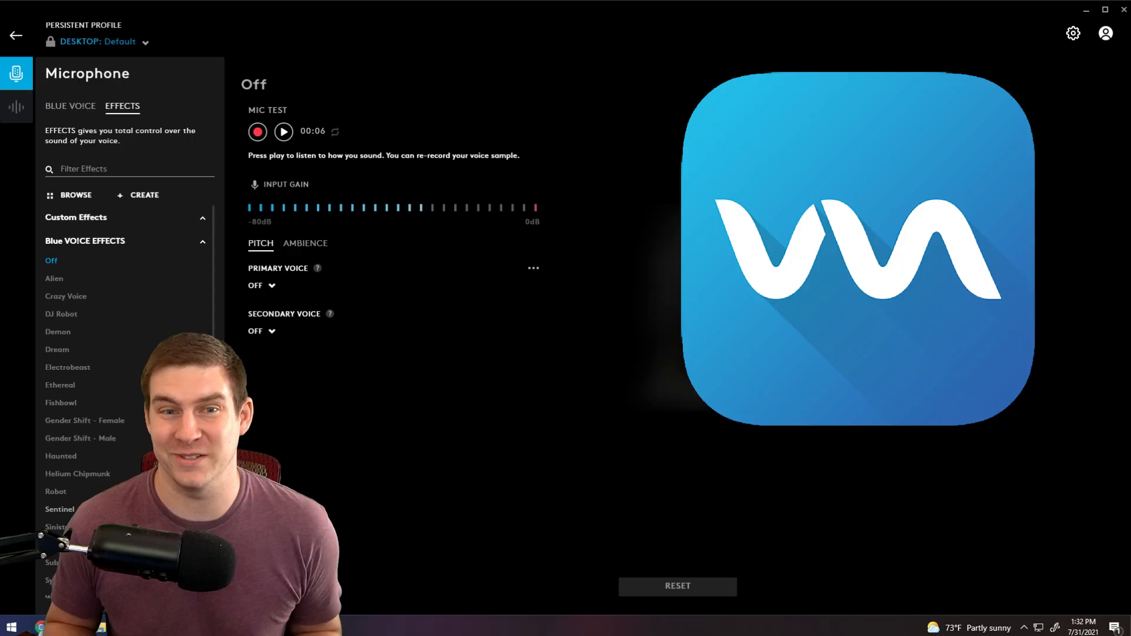
{"action": "left_click", "coordinate": [78, 473]}
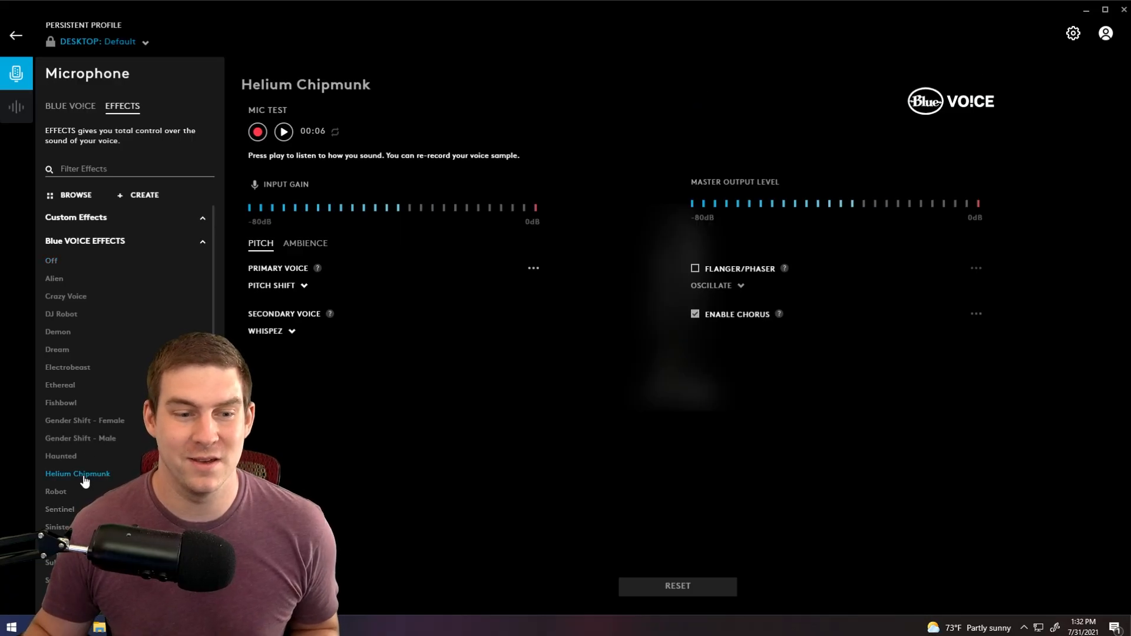
{"action": "mouse_move", "coordinate": [51, 265]}
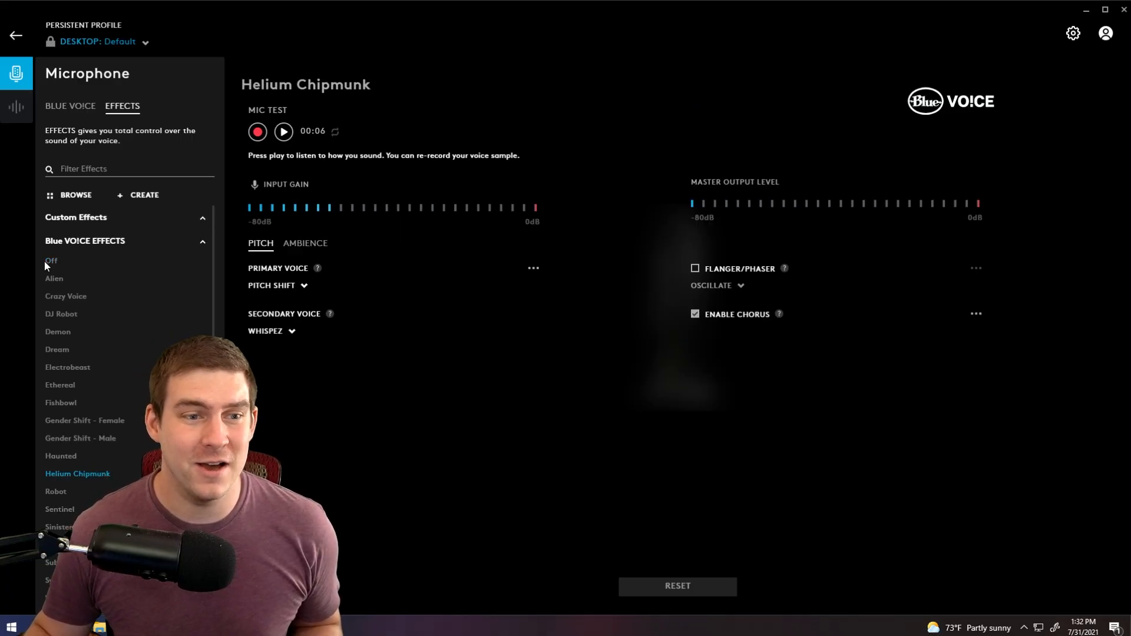
{"action": "left_click", "coordinate": [51, 260]}
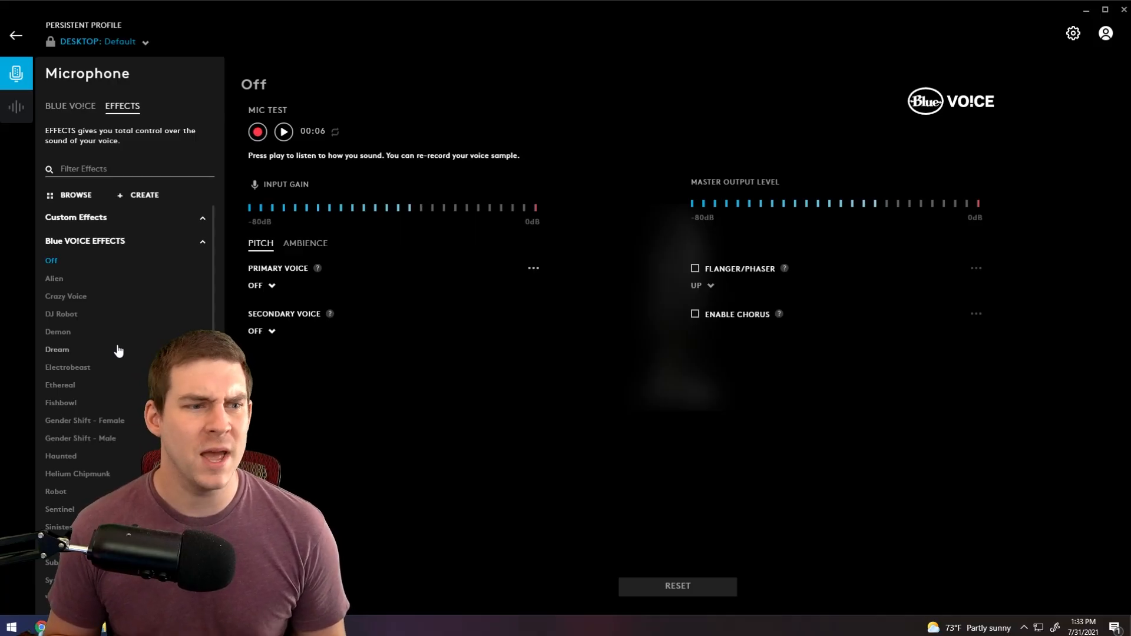
{"action": "mouse_move", "coordinate": [826, 594]}
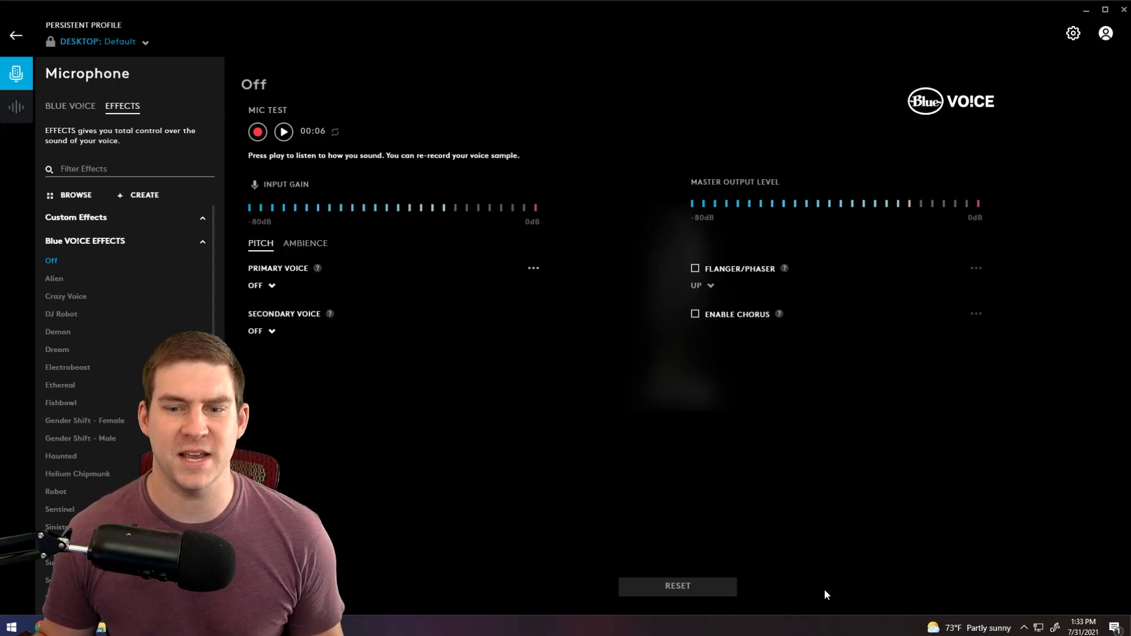
{"action": "mouse_move", "coordinate": [782, 423]}
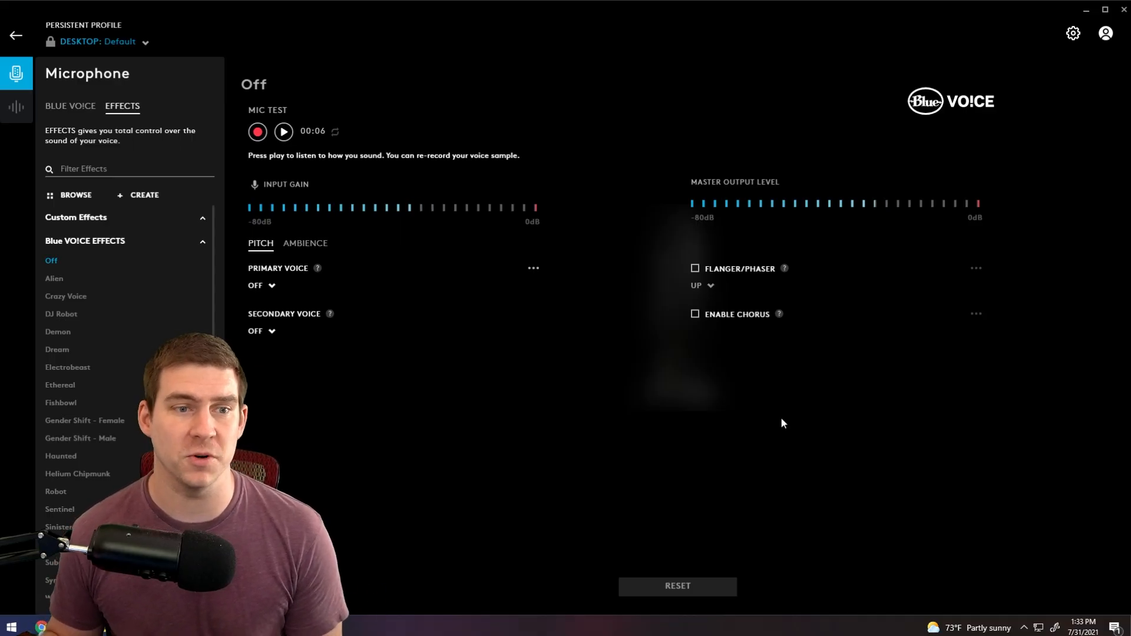
Return to the Yeti's settings and disable Blue VO!CE, leaving input gain 50 and output 100.
{"action": "left_click", "coordinate": [15, 34]}
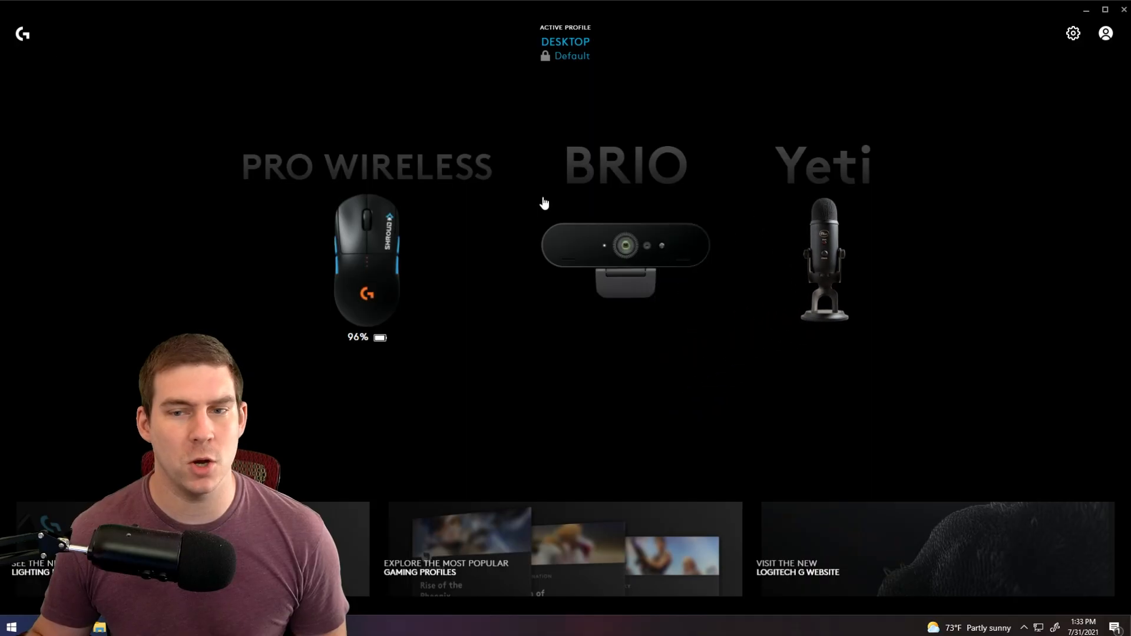
{"action": "left_click", "coordinate": [824, 259]}
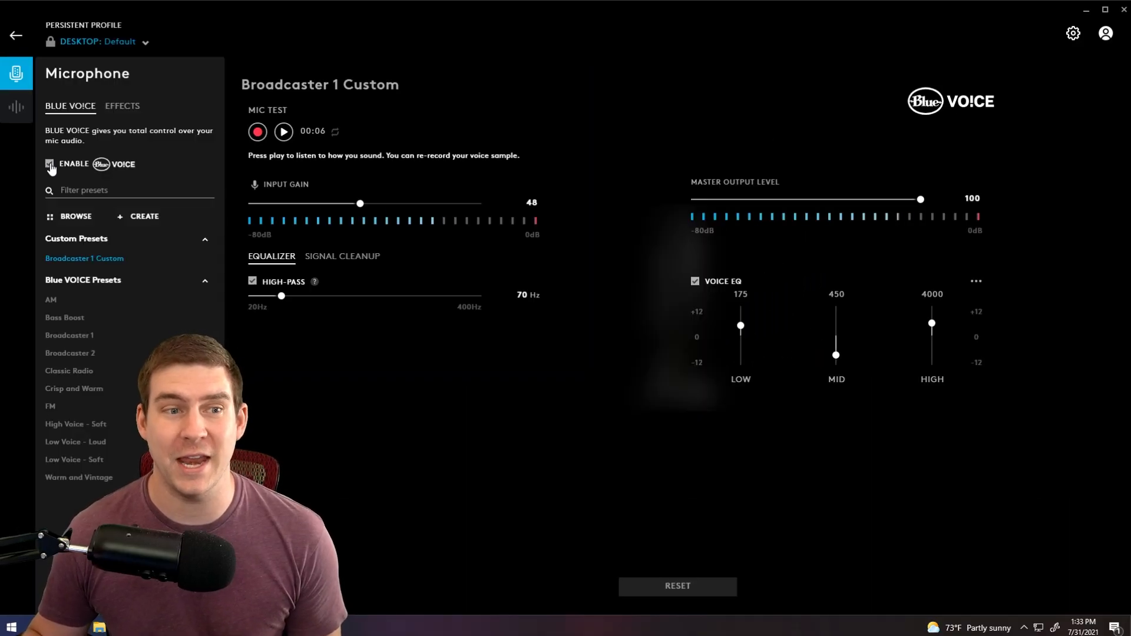
{"action": "left_click", "coordinate": [49, 164]}
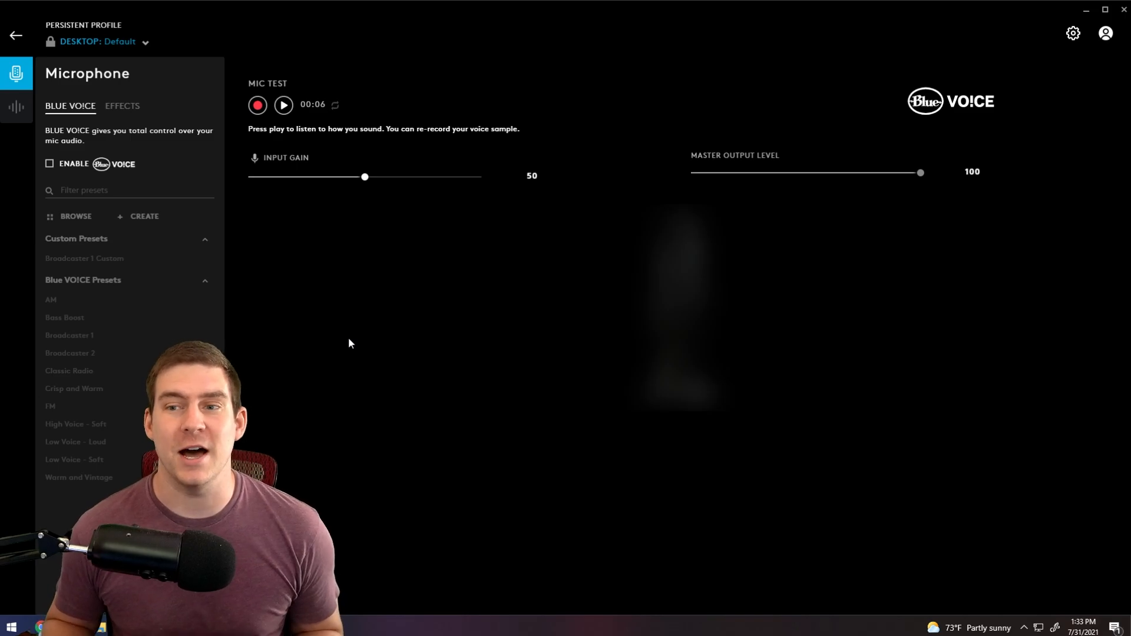